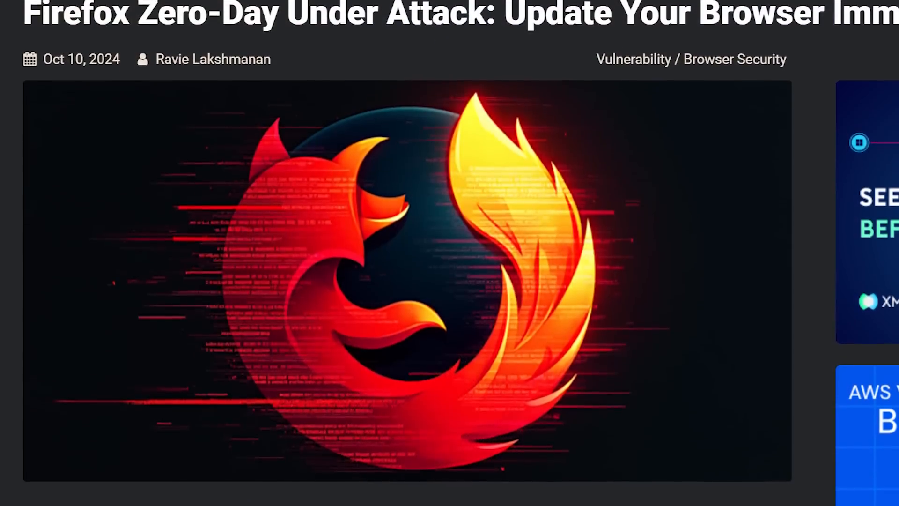
Scroll the article to the CVE-2024-9680 use-after-free paragraph and Mozilla's advisory quotes.
scroll(down, 3)
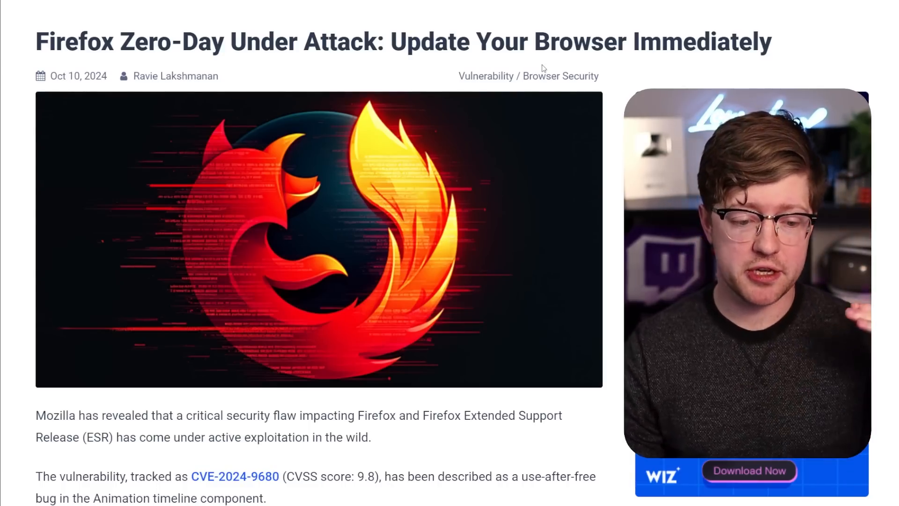
scroll(down, 3)
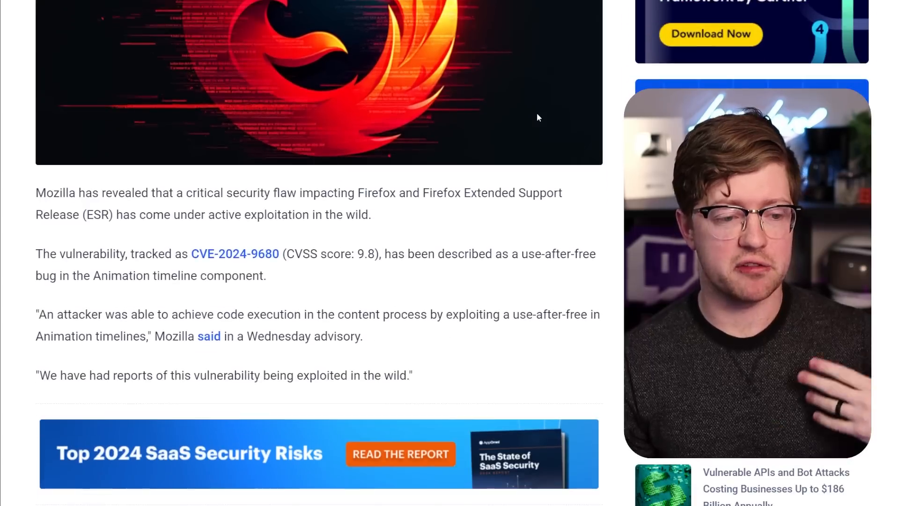
scroll(down, 3)
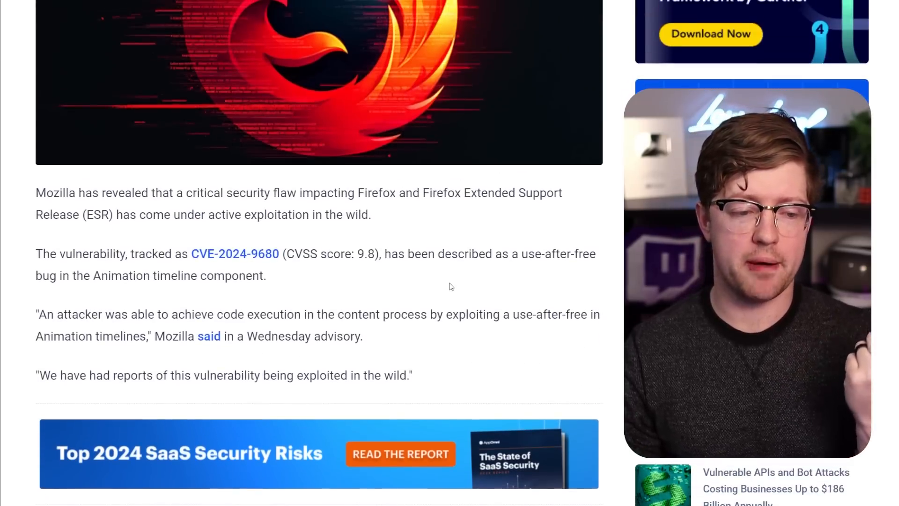
double_click(63, 336)
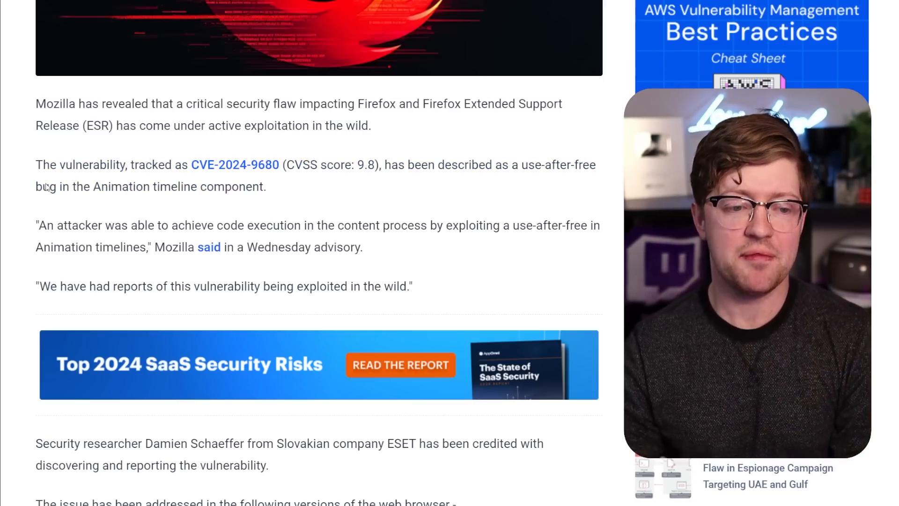
double_click(57, 247)
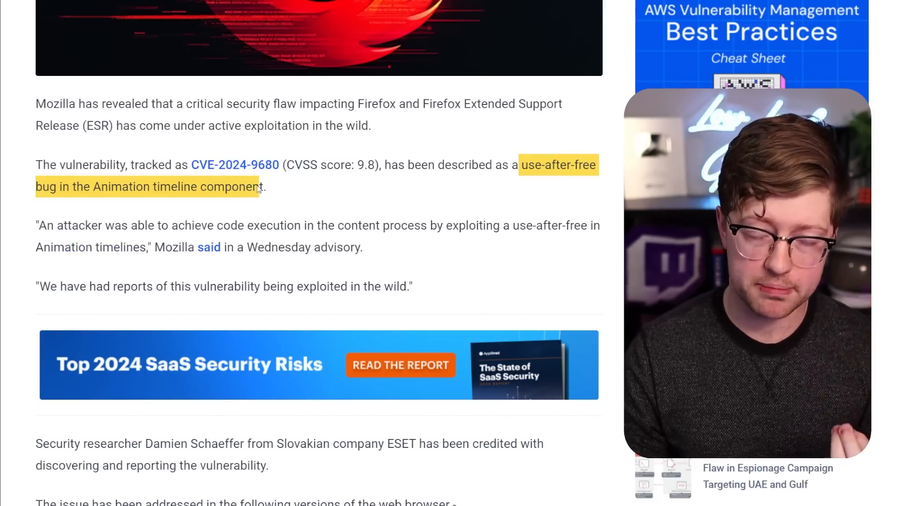
click(274, 187)
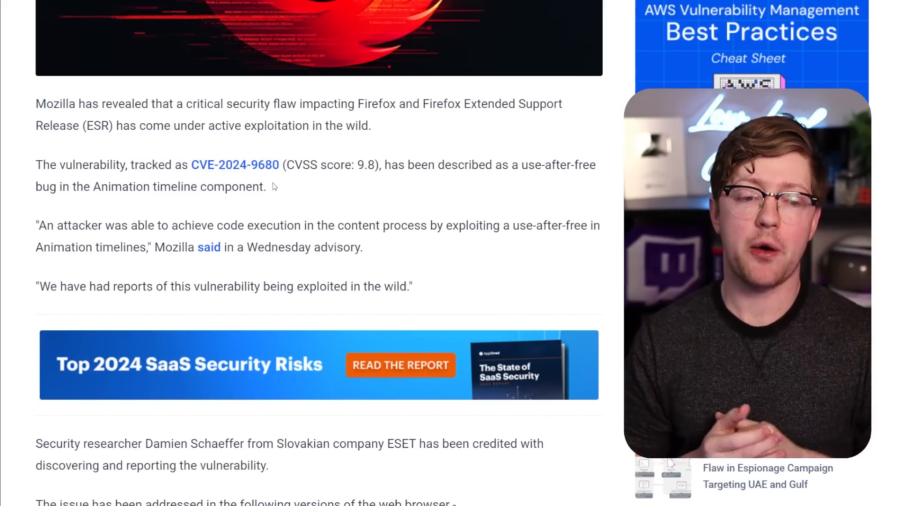
Scroll back up to the Firefox zero-day headline, byline and featured image.
scroll(up, 3)
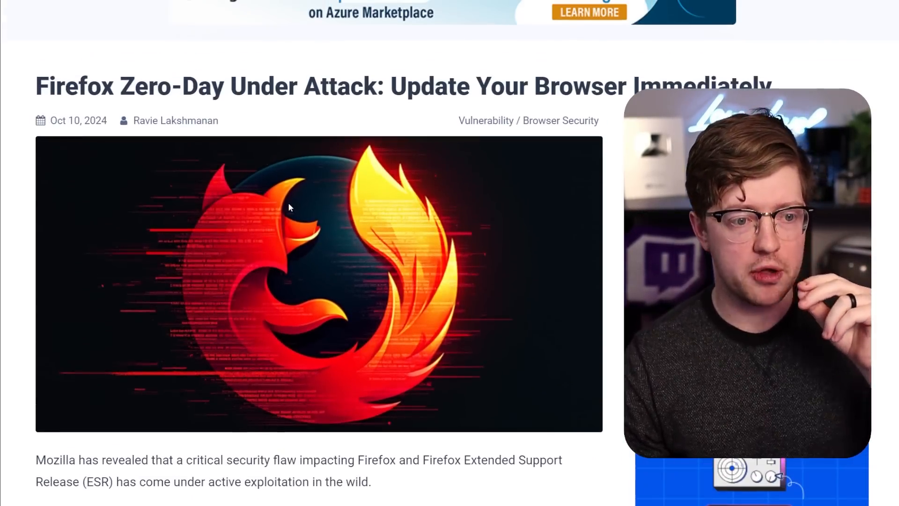
scroll(down, 3)
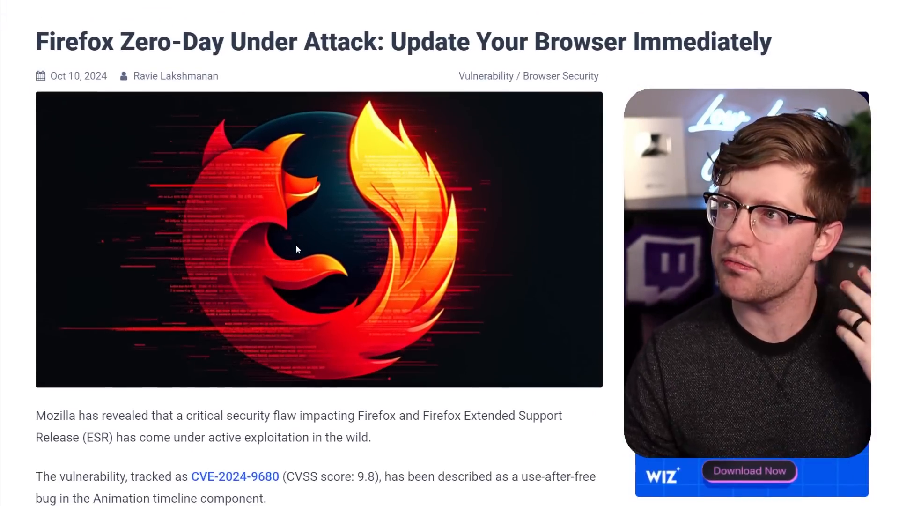
scroll(up, 3)
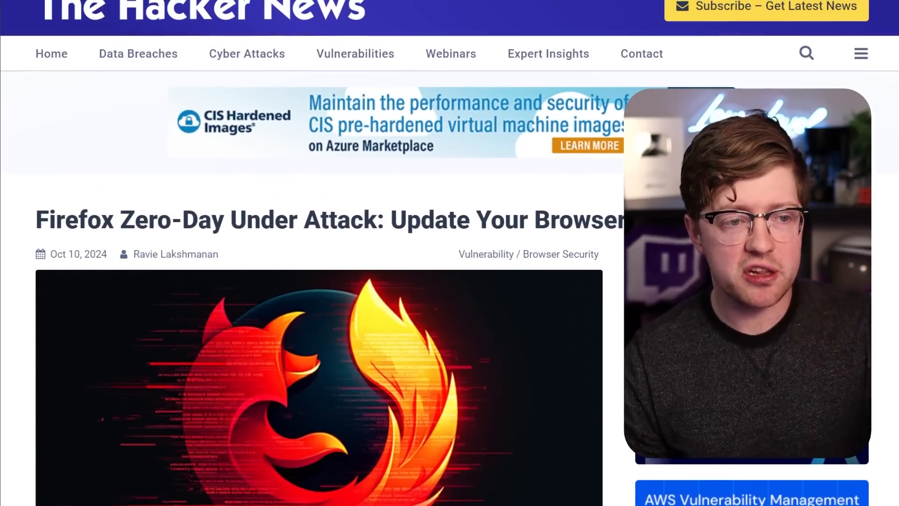
scroll(up, 3)
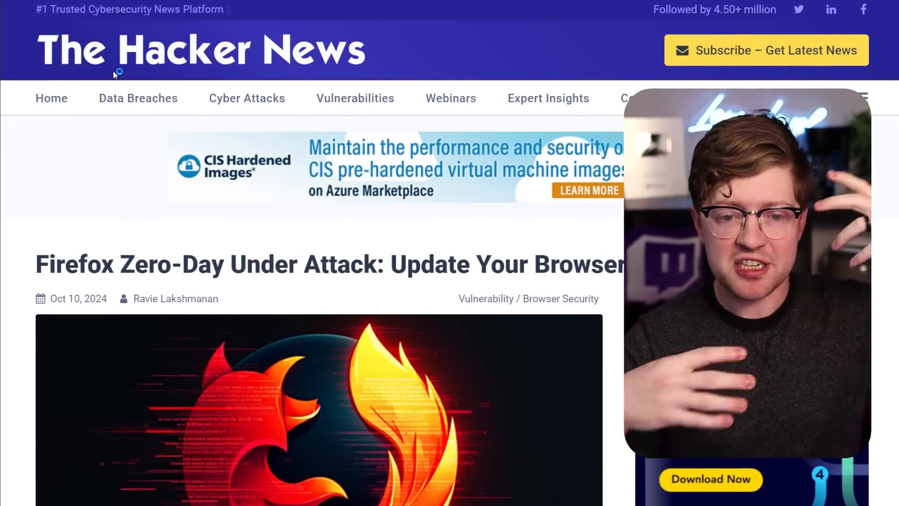
scroll(down, 3)
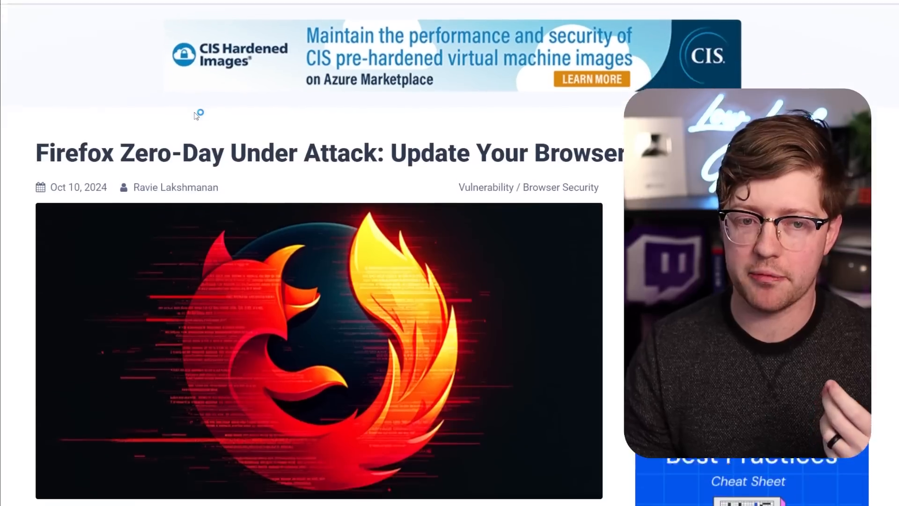
scroll(down, 3)
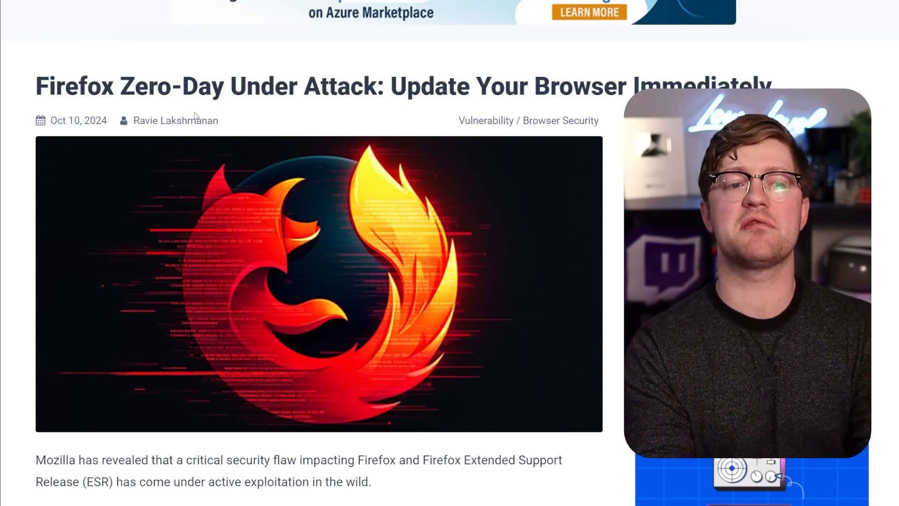
scroll(down, 3)
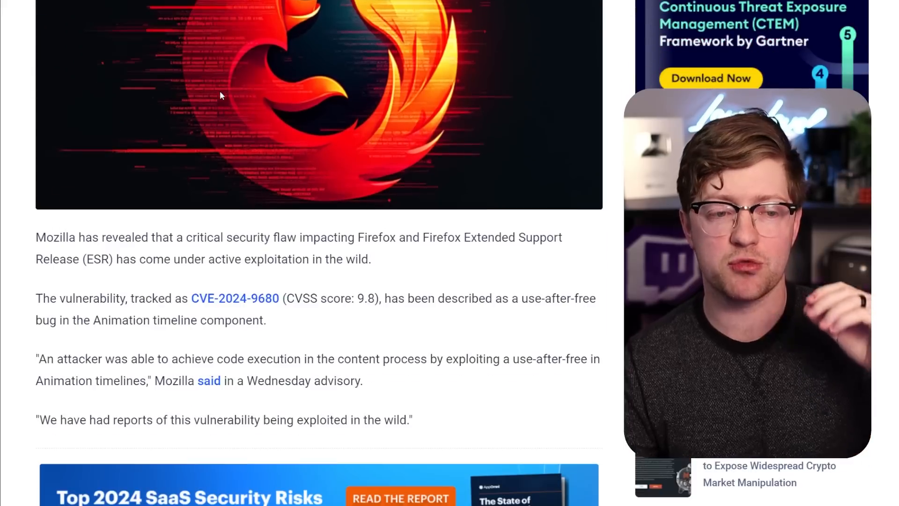
scroll(down, 3)
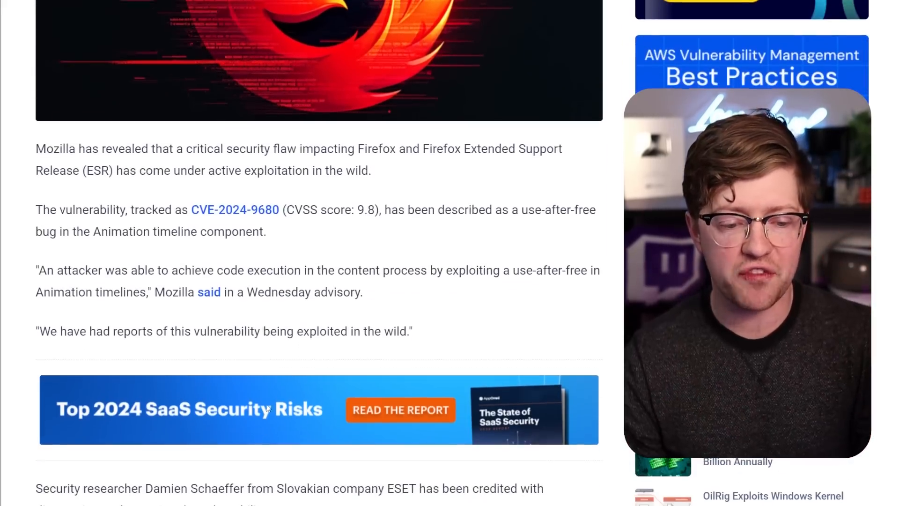
scroll(down, 3)
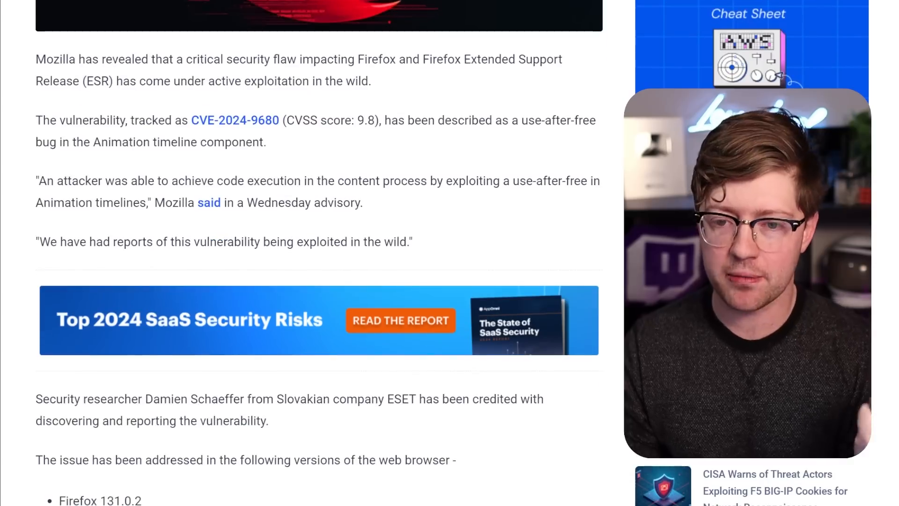
scroll(down, 3)
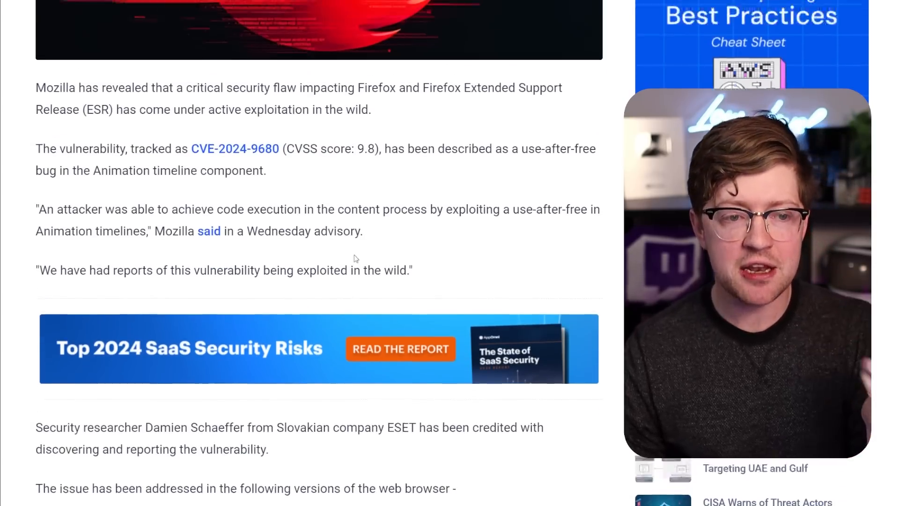
scroll(down, 3)
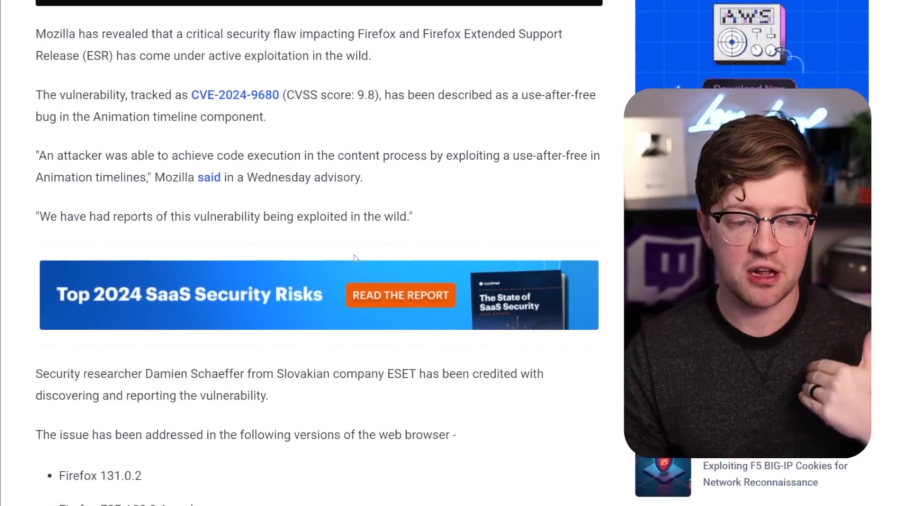
scroll(down, 3)
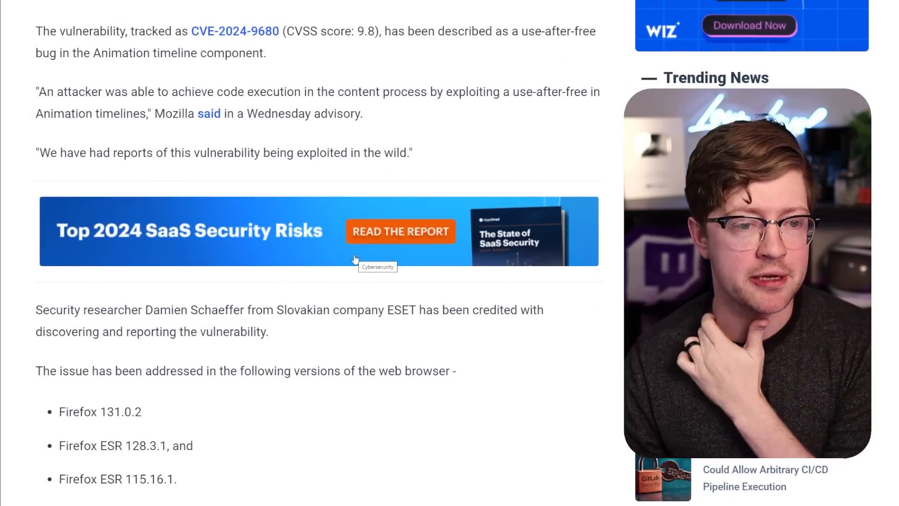
scroll(down, 3)
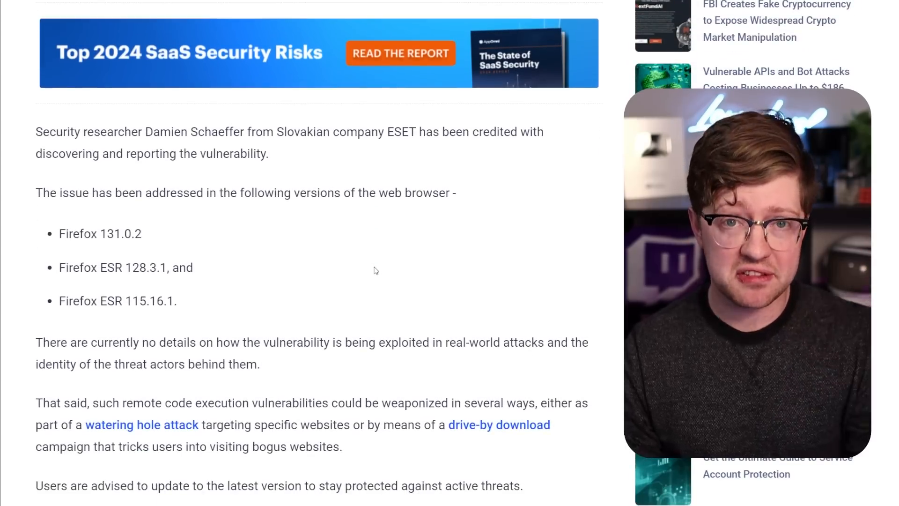
scroll(up, 3)
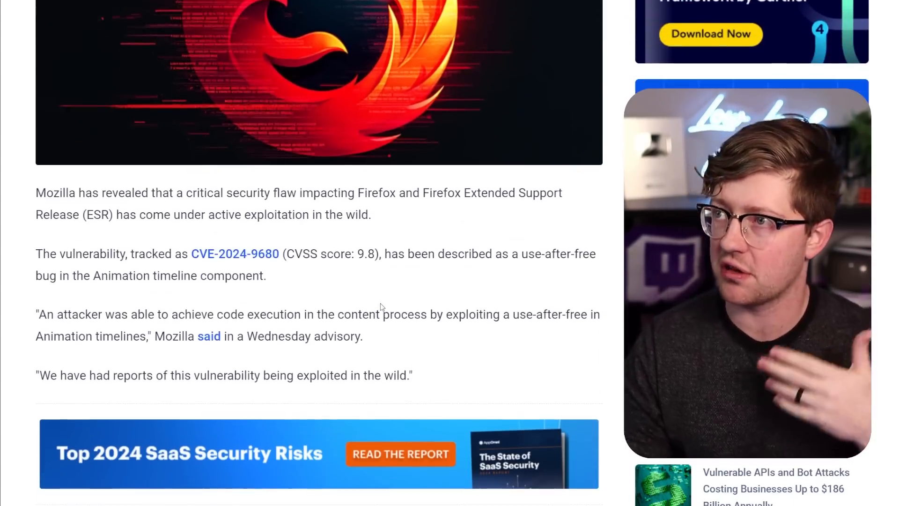
scroll(down, 3)
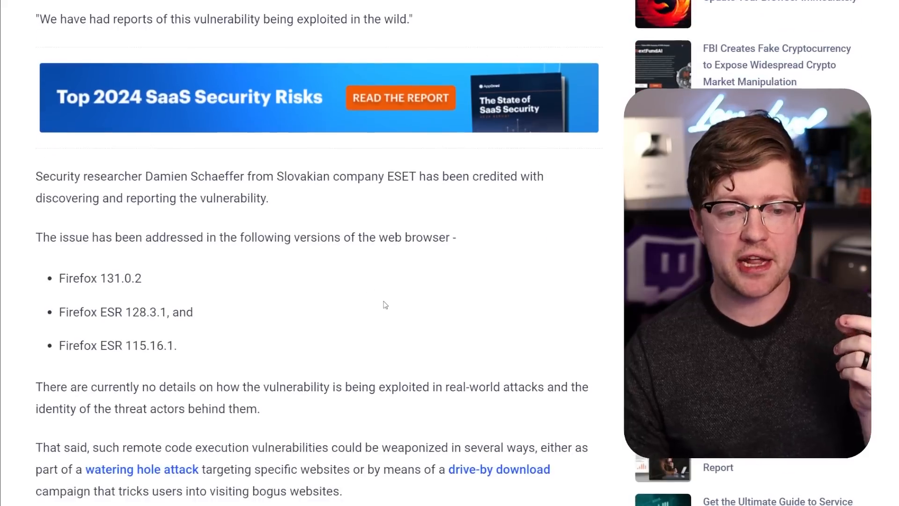
scroll(down, 3)
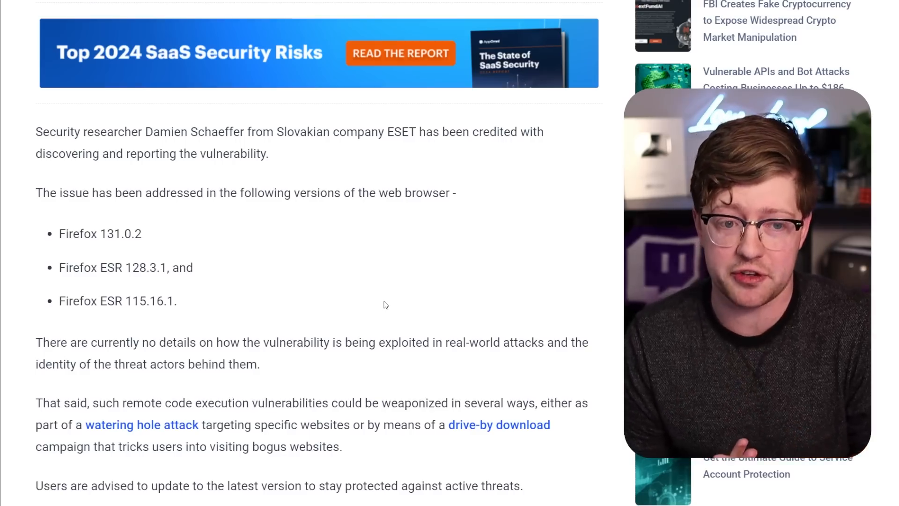
scroll(down, 3)
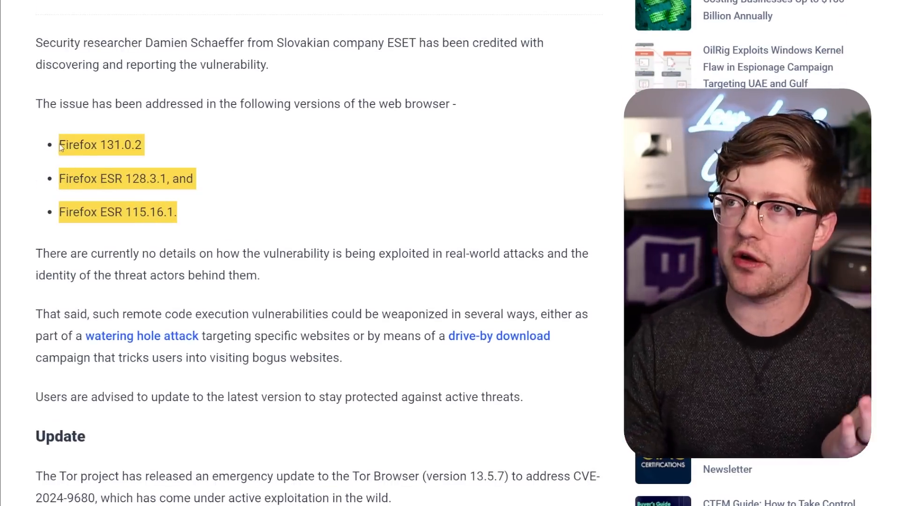
scroll(down, 3)
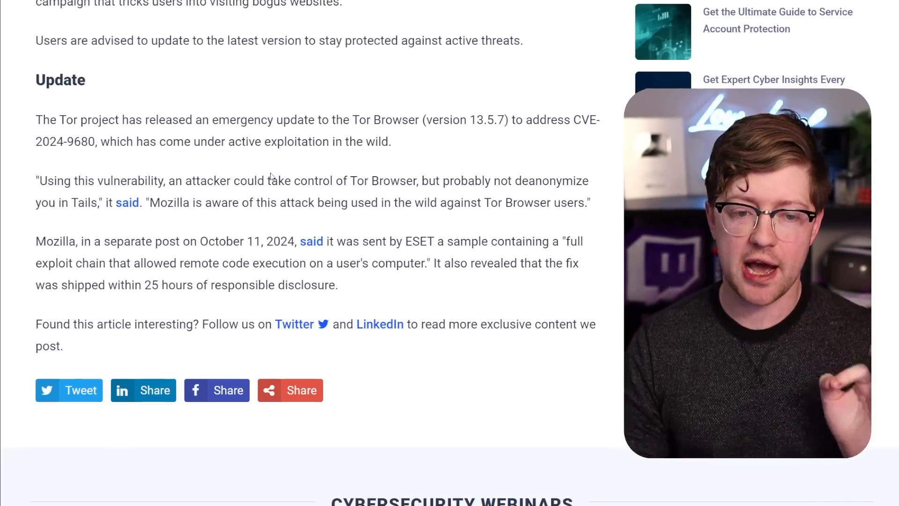
mouse_move(417, 309)
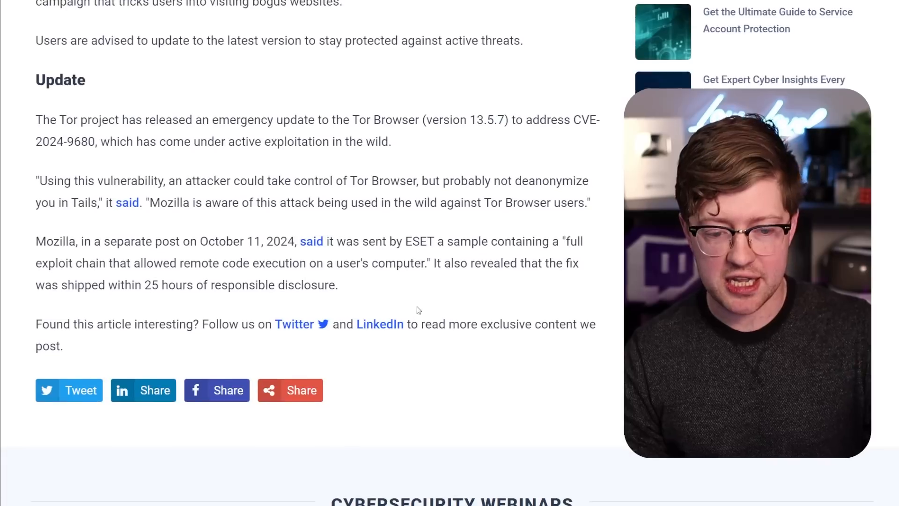
scroll(down, 3)
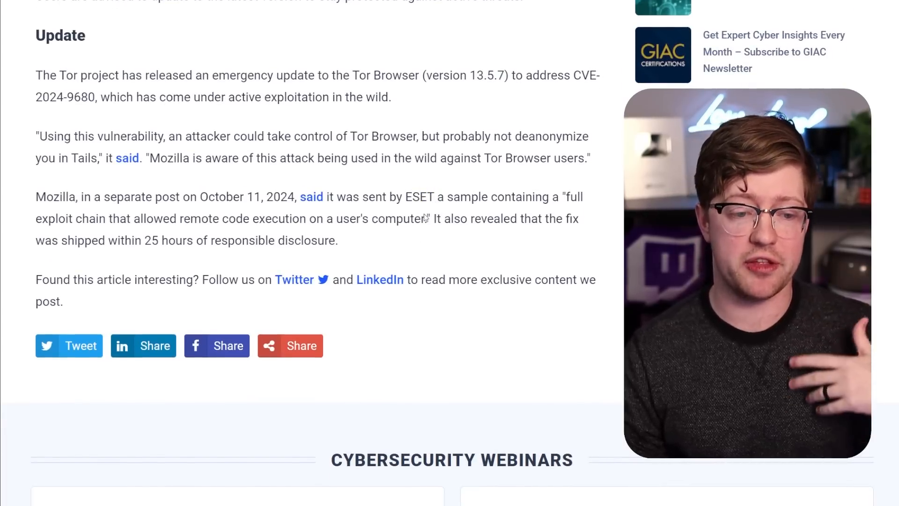
scroll(up, 3)
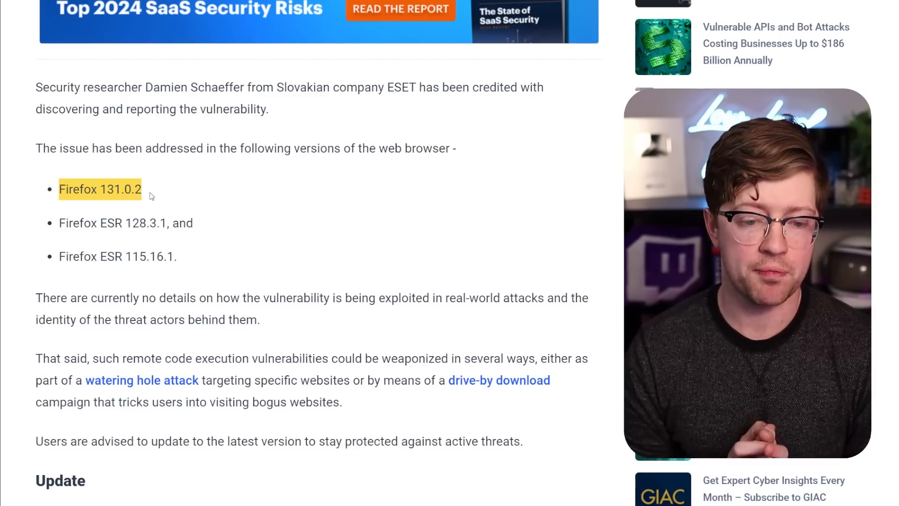
scroll(down, 3)
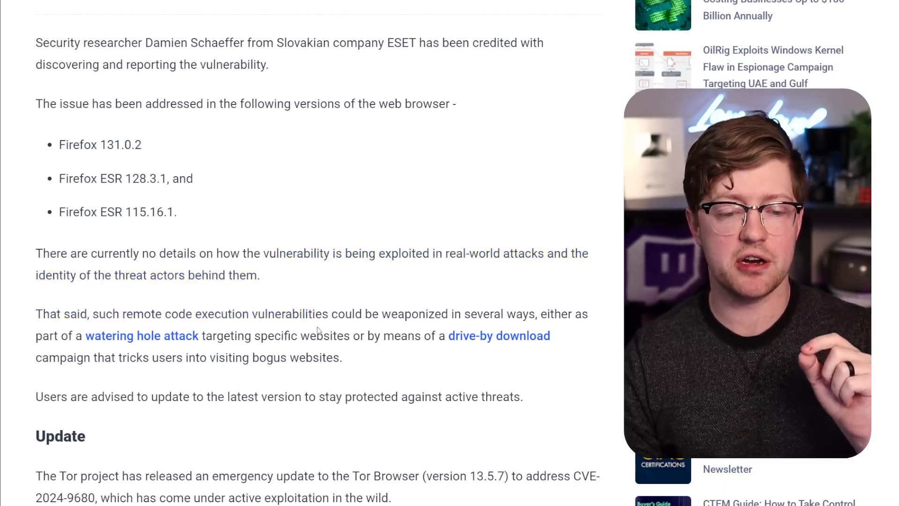
scroll(up, 3)
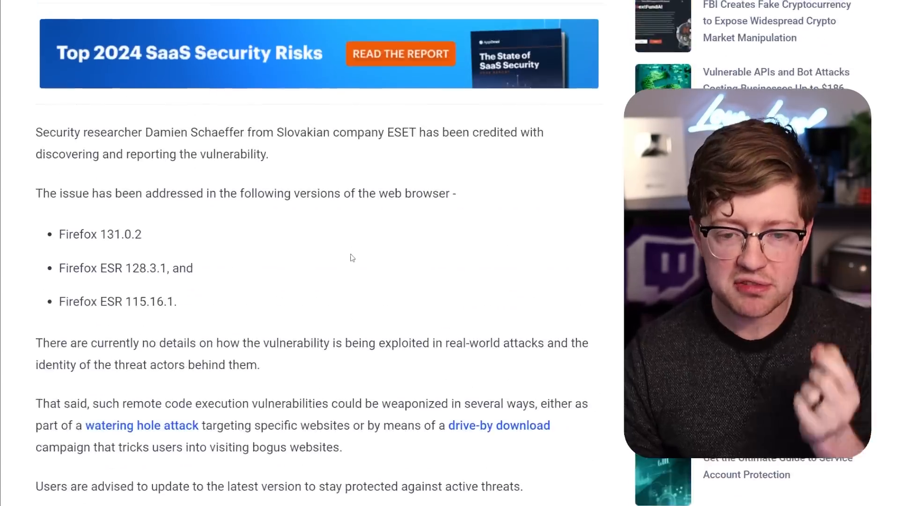
scroll(up, 3)
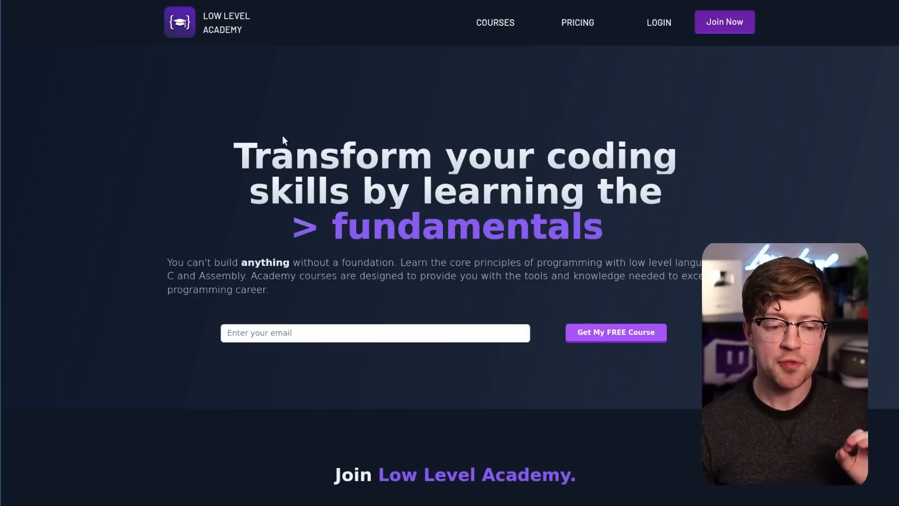
mouse_move(324, 261)
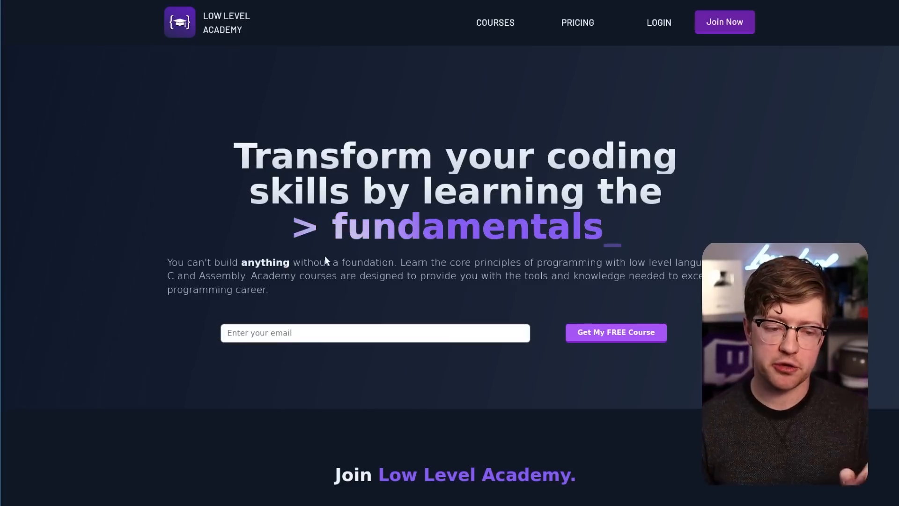
Browse Low Level Academy's exercises and course list, then return to the top.
scroll(down, 3)
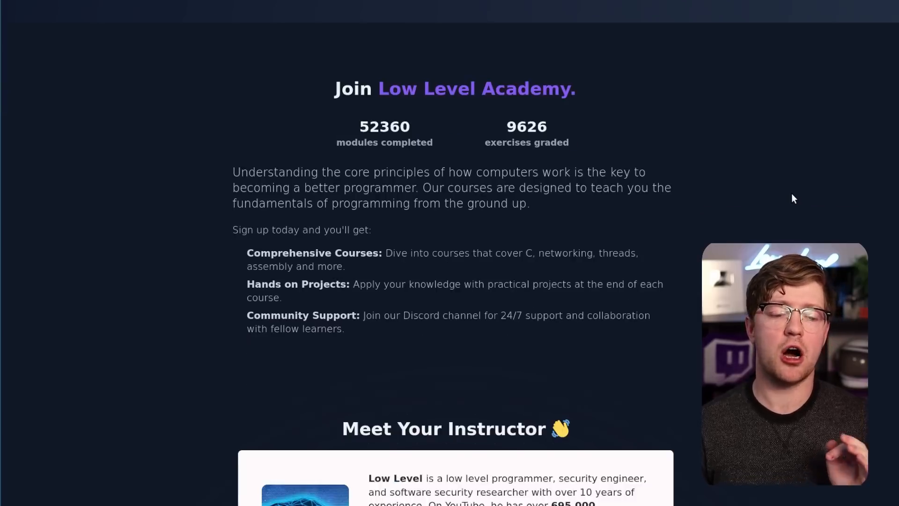
scroll(down, 3)
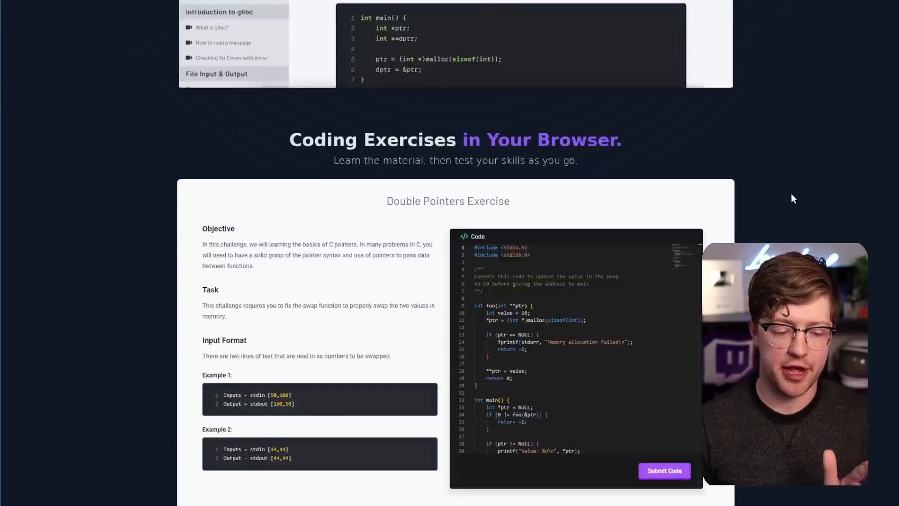
scroll(down, 3)
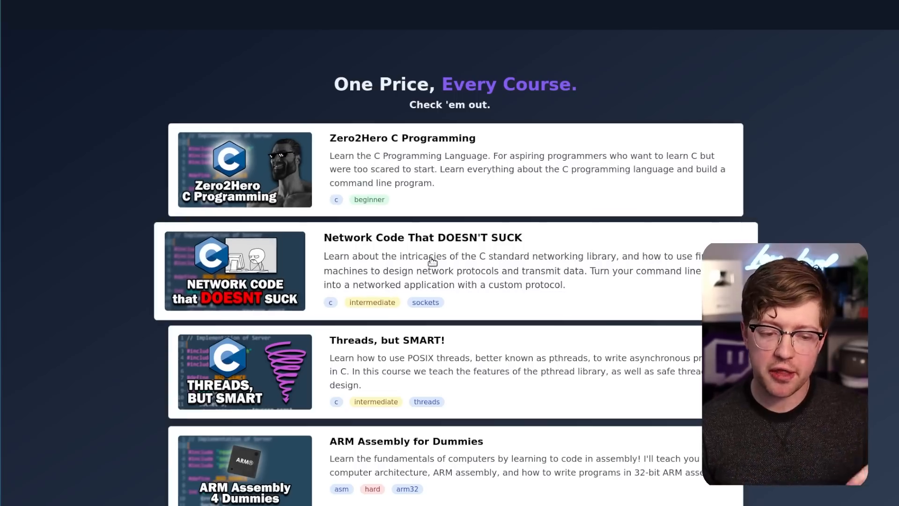
scroll(down, 3)
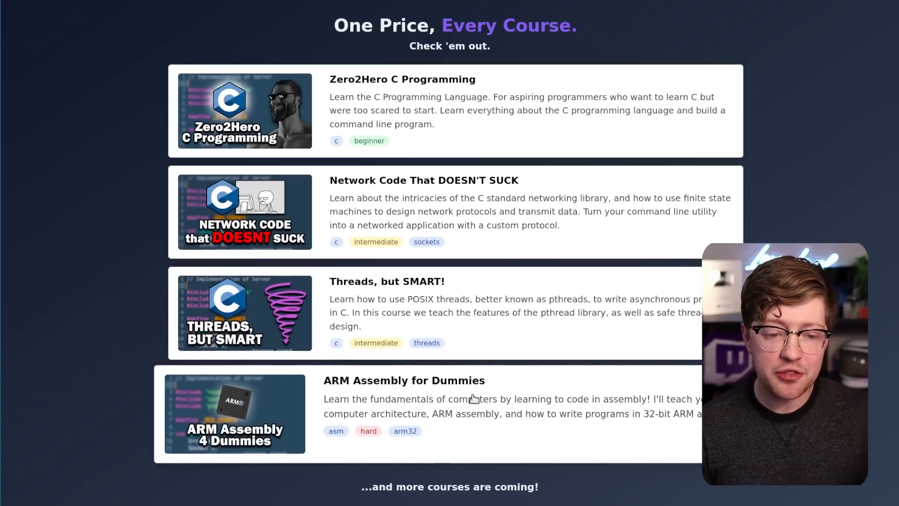
scroll(up, 3)
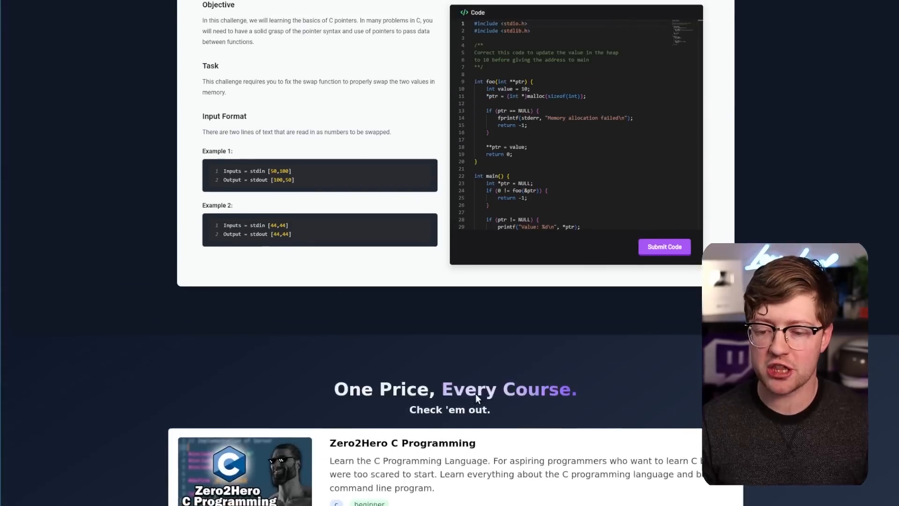
scroll(up, 3)
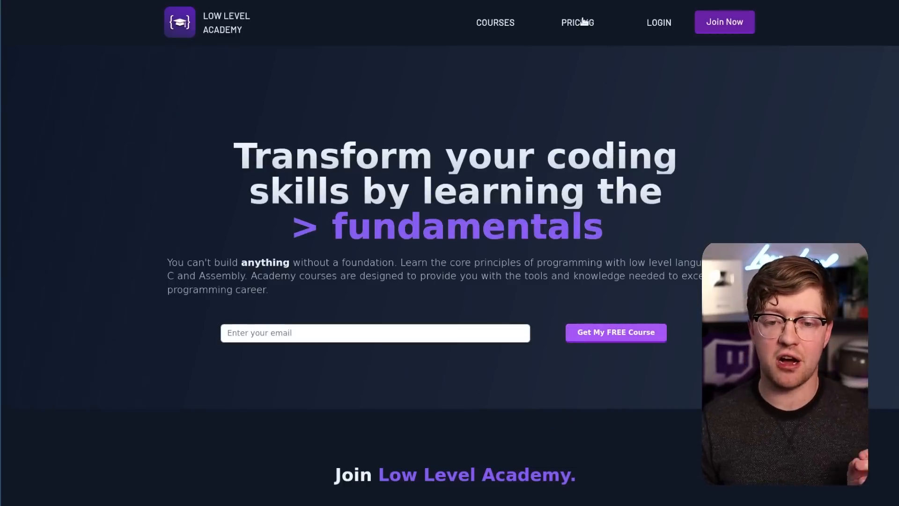
click(577, 22)
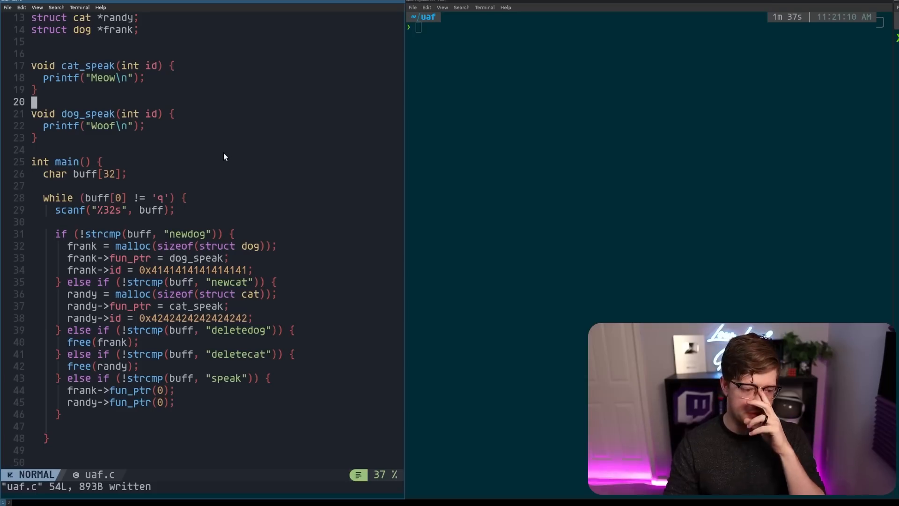
key(V)
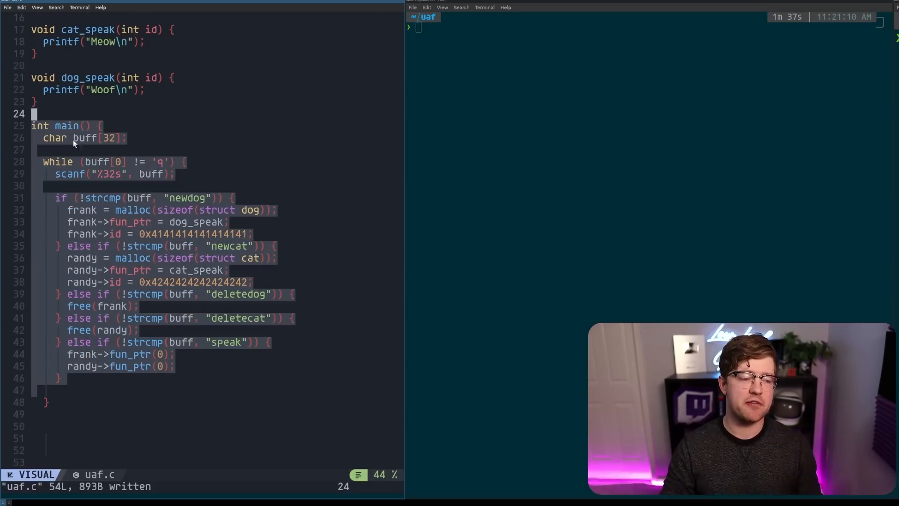
key(Escape)
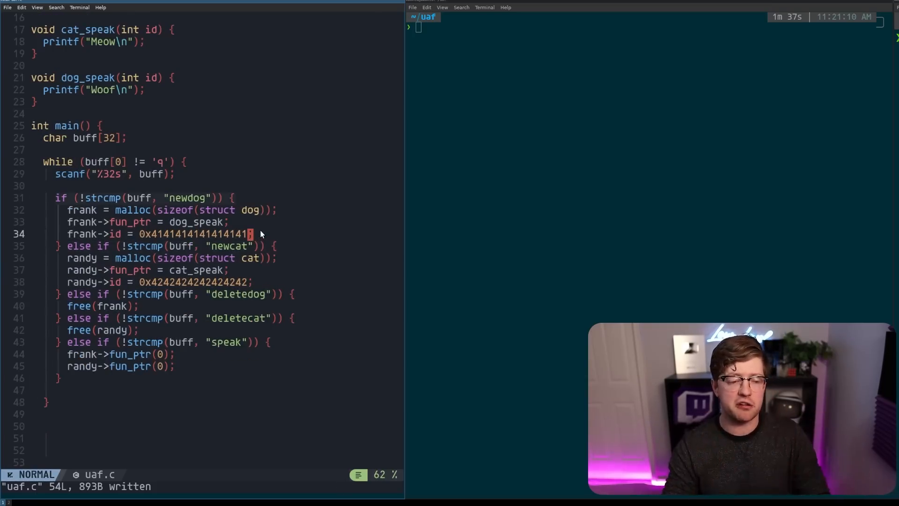
scroll(up, 3)
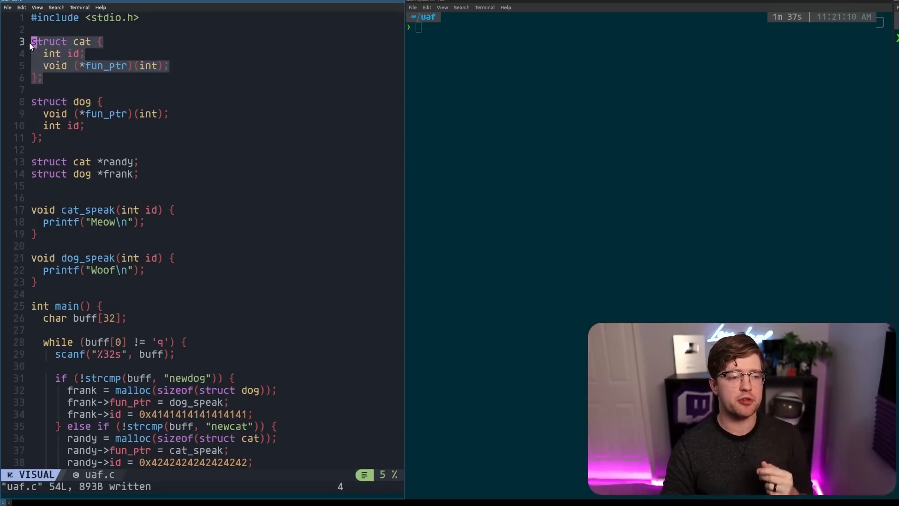
key(Escape)
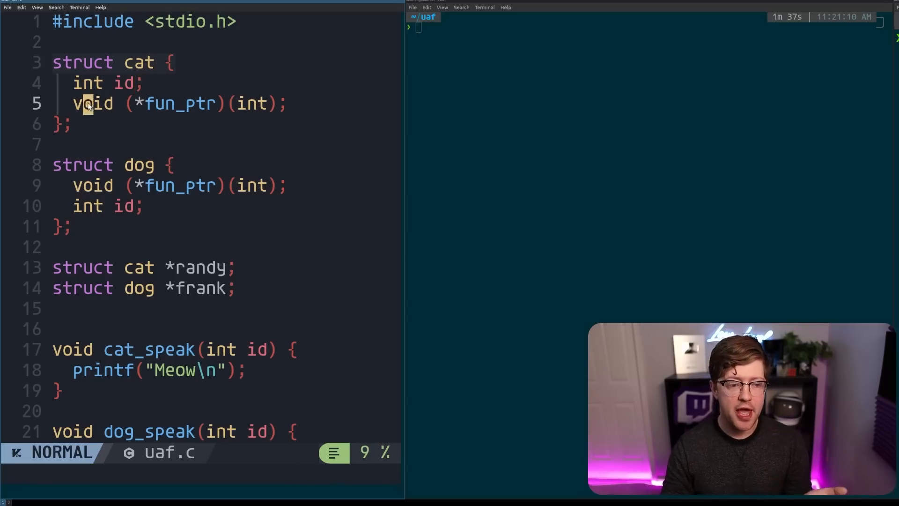
key(v)
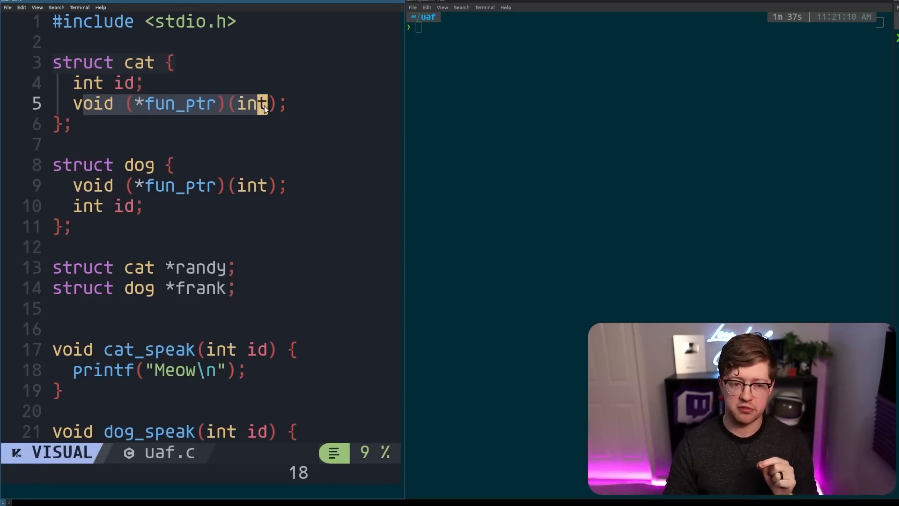
key(Escape)
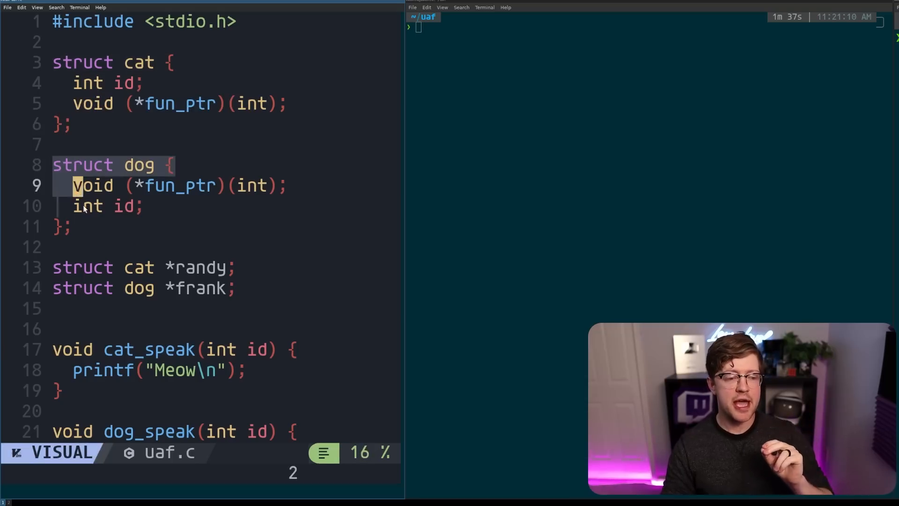
key(Escape)
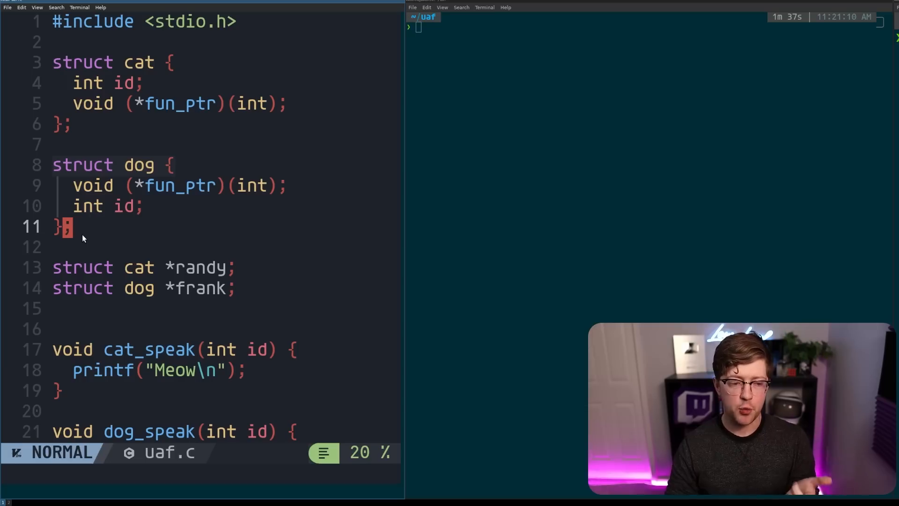
mouse_move(122, 222)
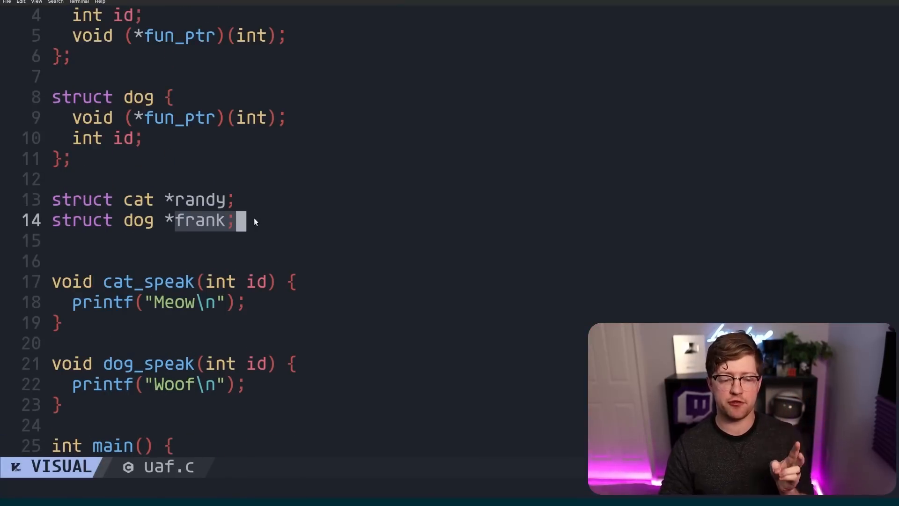
mouse_move(258, 184)
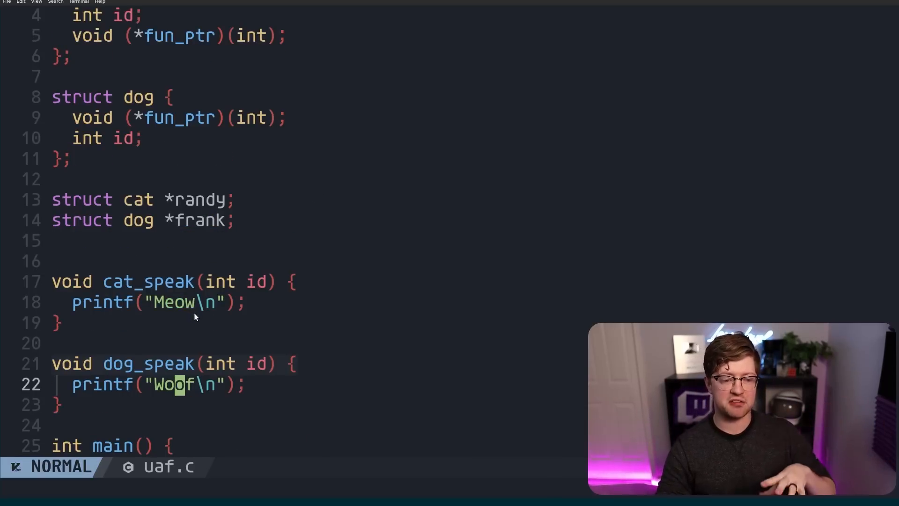
scroll(up, 3)
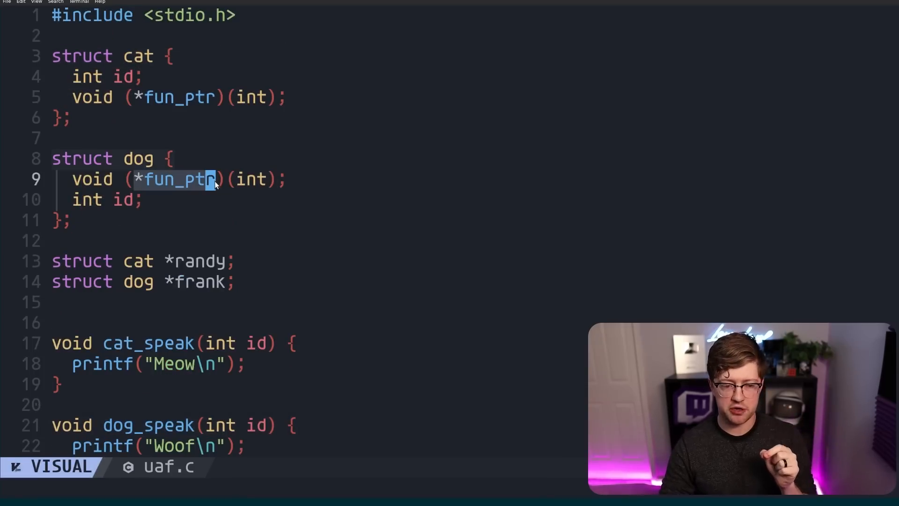
scroll(down, 3)
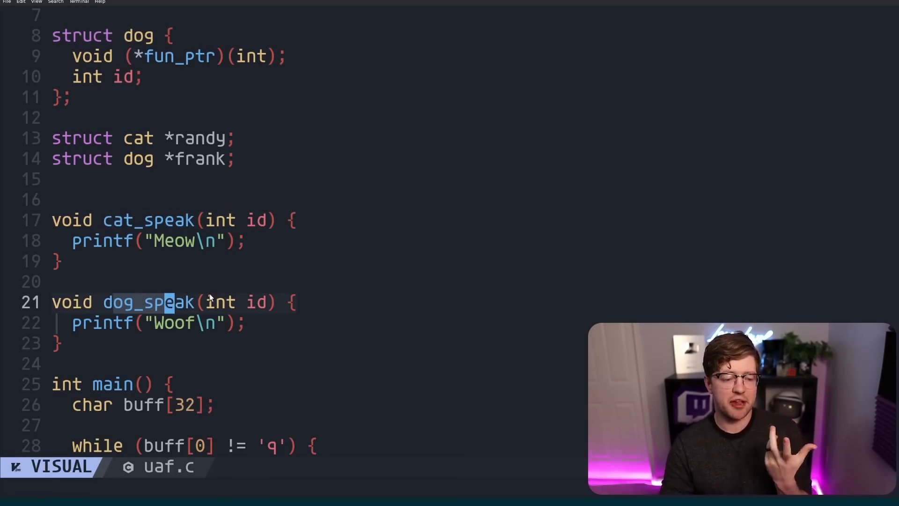
scroll(down, 3)
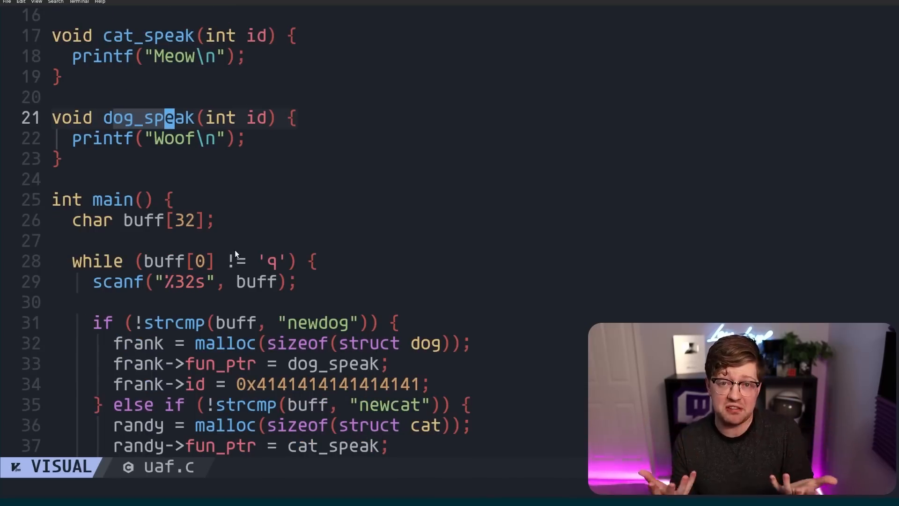
scroll(down, 3)
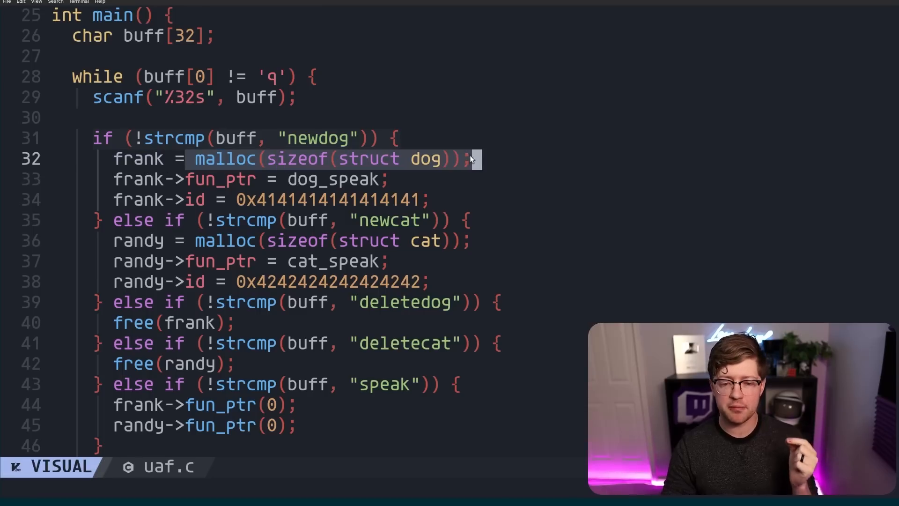
key(Escape)
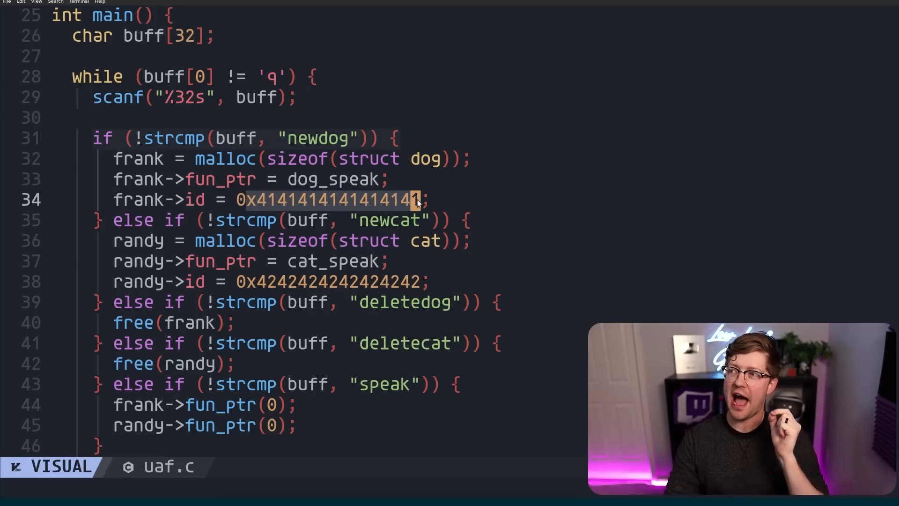
mouse_move(410, 245)
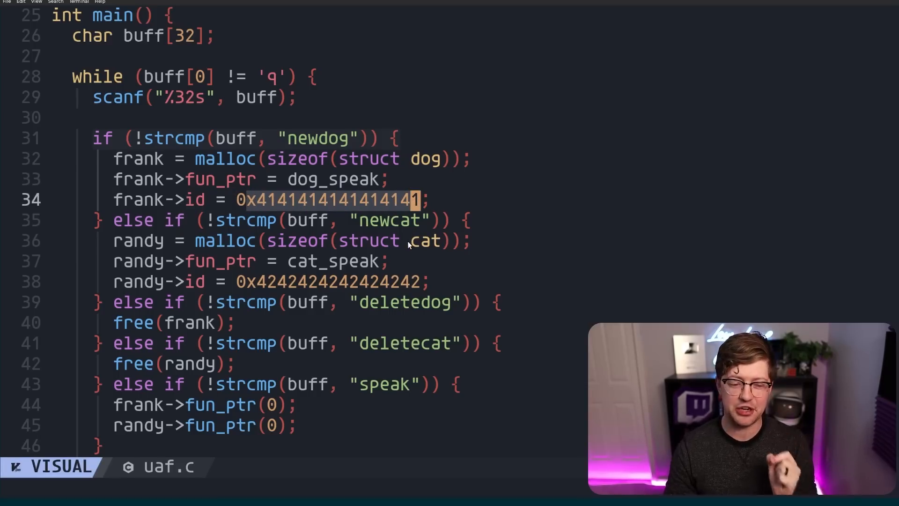
key(Escape)
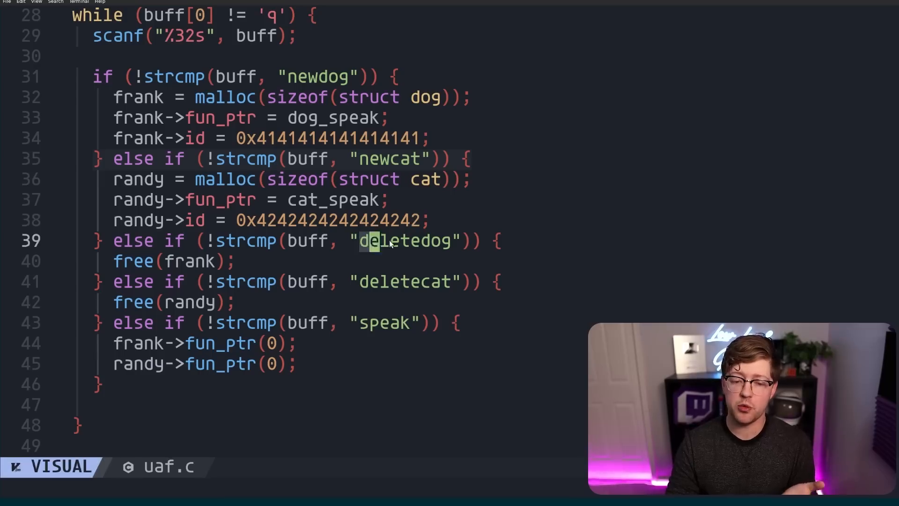
key(Escape)
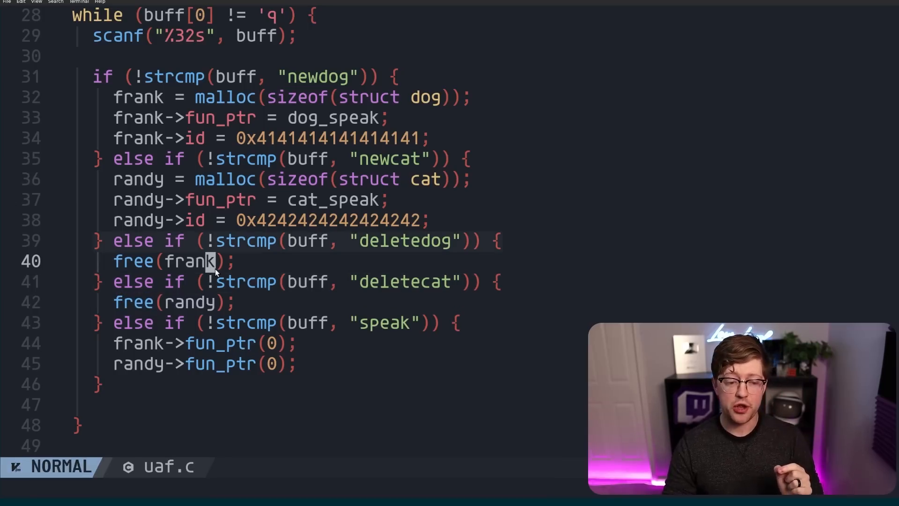
key(v)
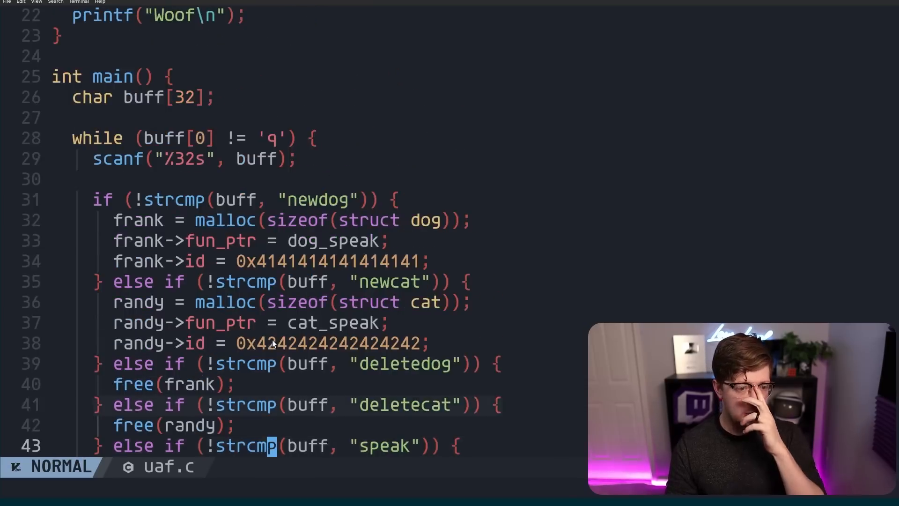
Highlight dog in frank's declaration and open a terminal split beside uaf.c.
scroll(up, 3)
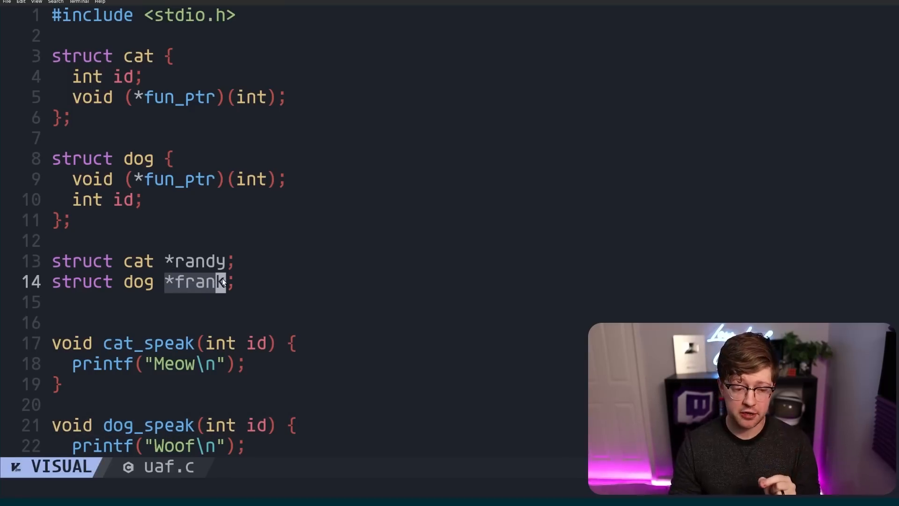
key(Escape)
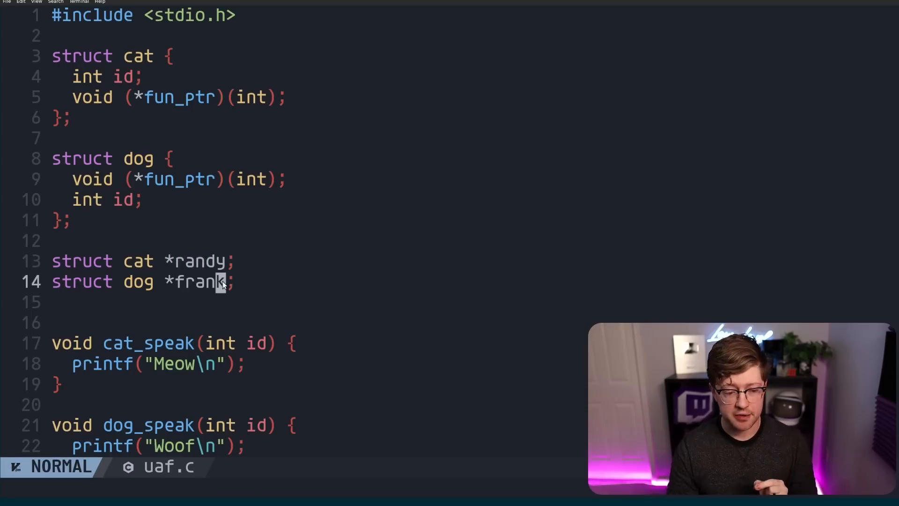
key(v)
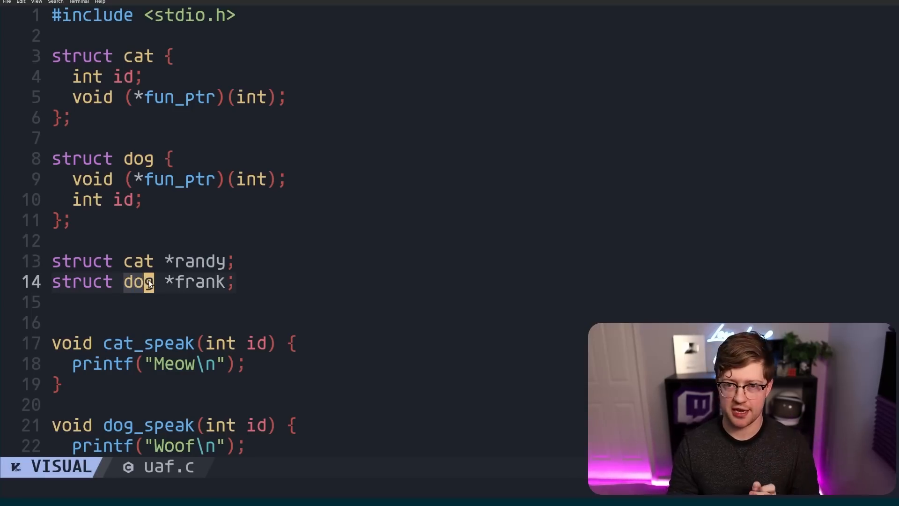
key(Escape)
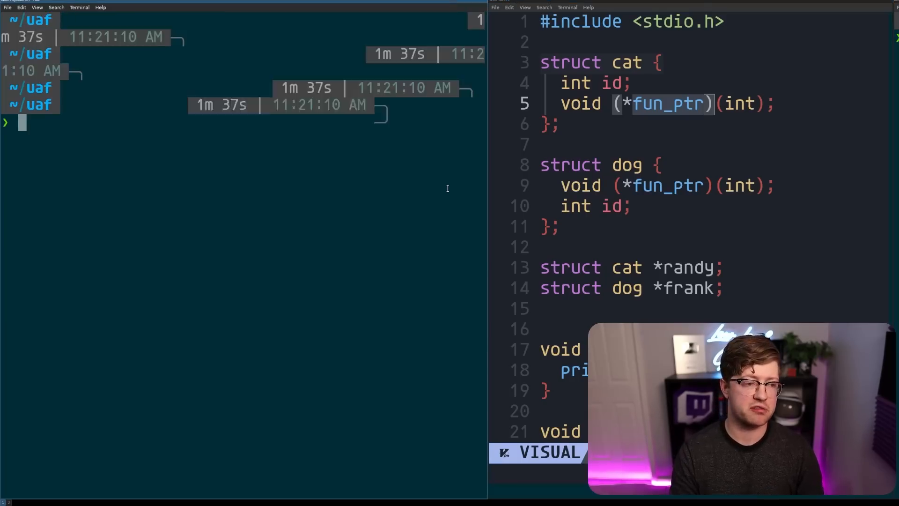
Launch uaf under gdb, run it, and send newdog then deletedog.
text(gdb ./au)
text(r)
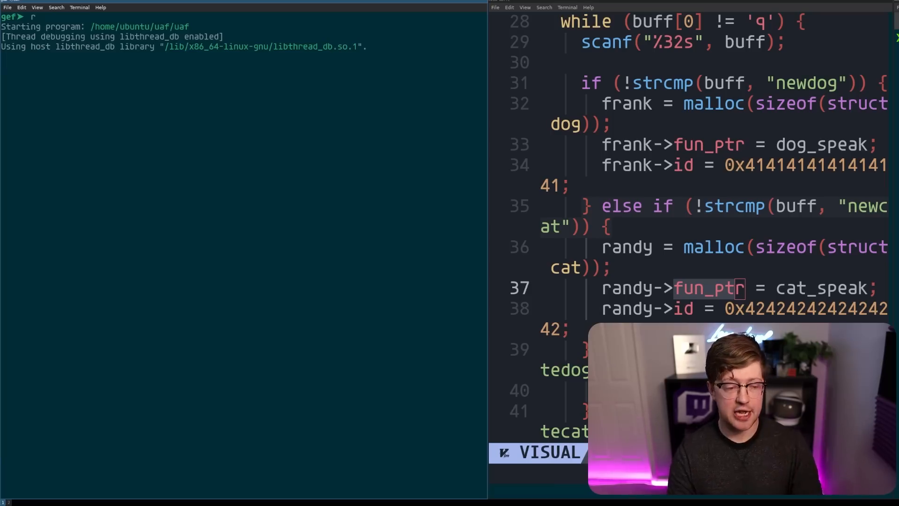
text(newdog)
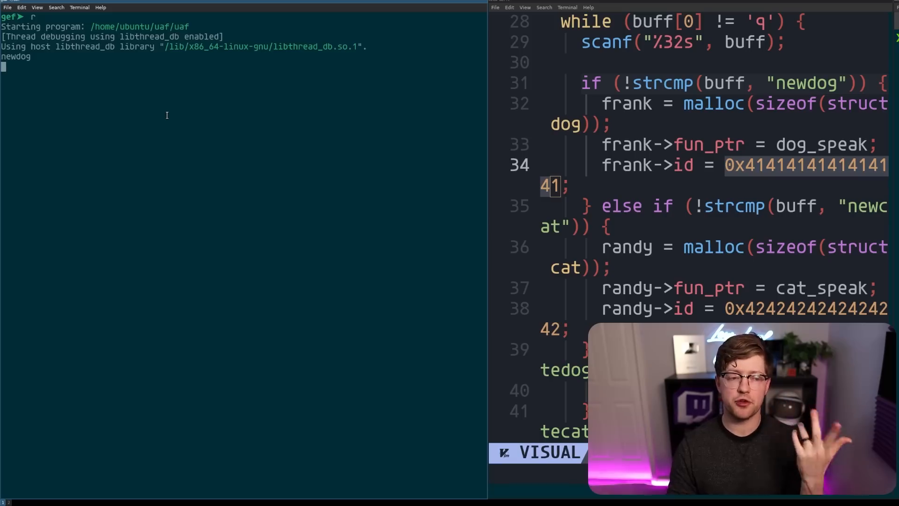
text(e)
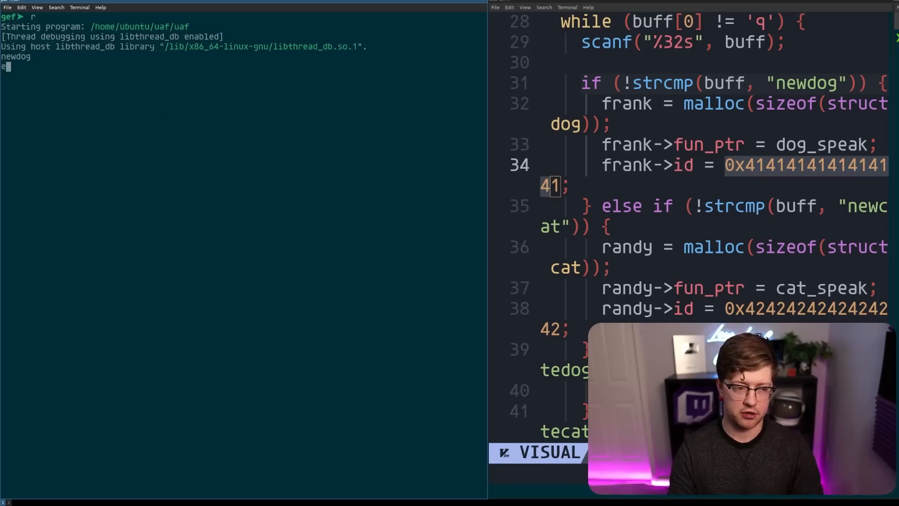
text(deletedog)
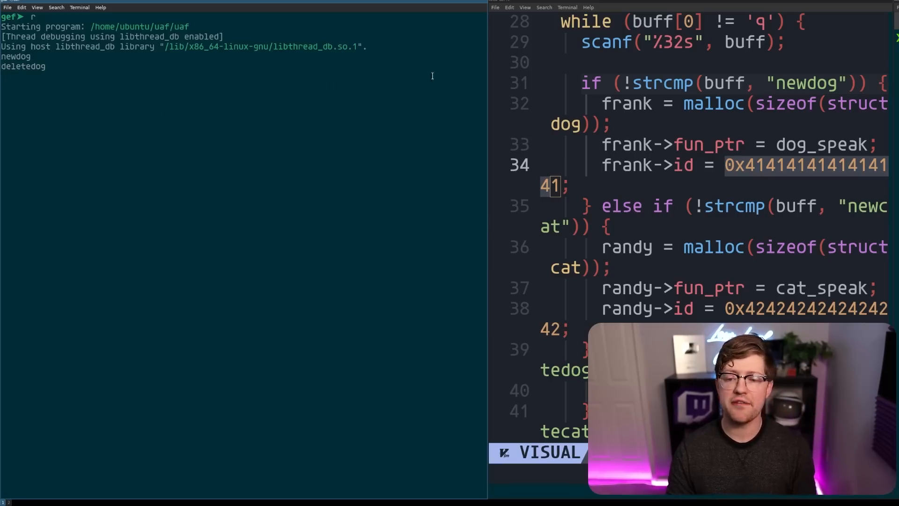
key(Escape)
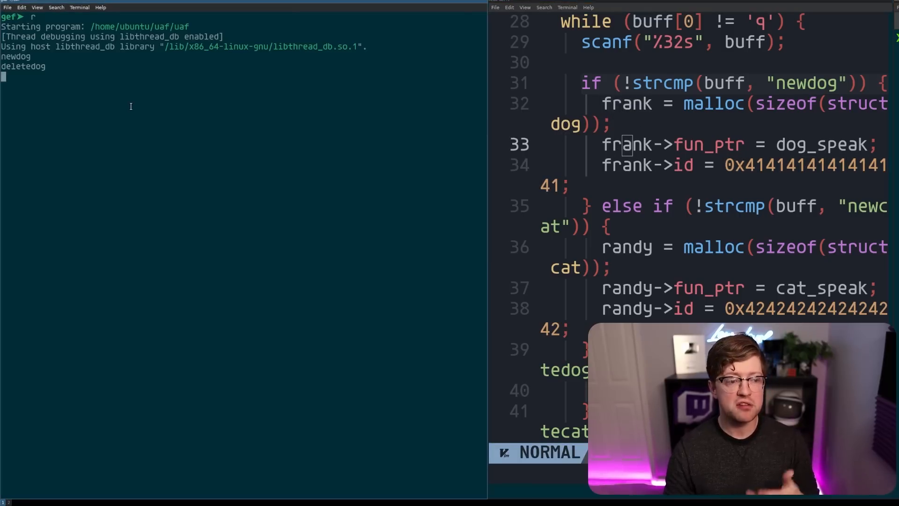
Send newcat, check randy in the speak branch, and begin typing speak.
text(newcat)
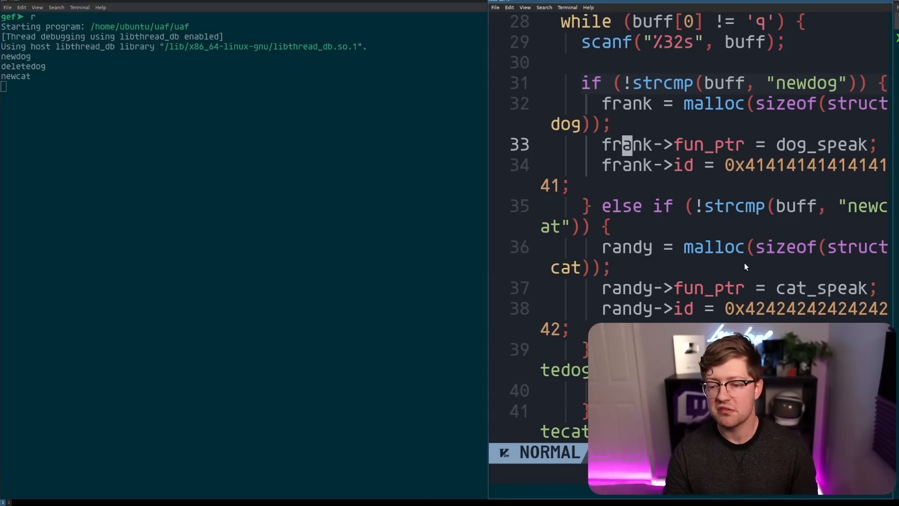
scroll(down, 3)
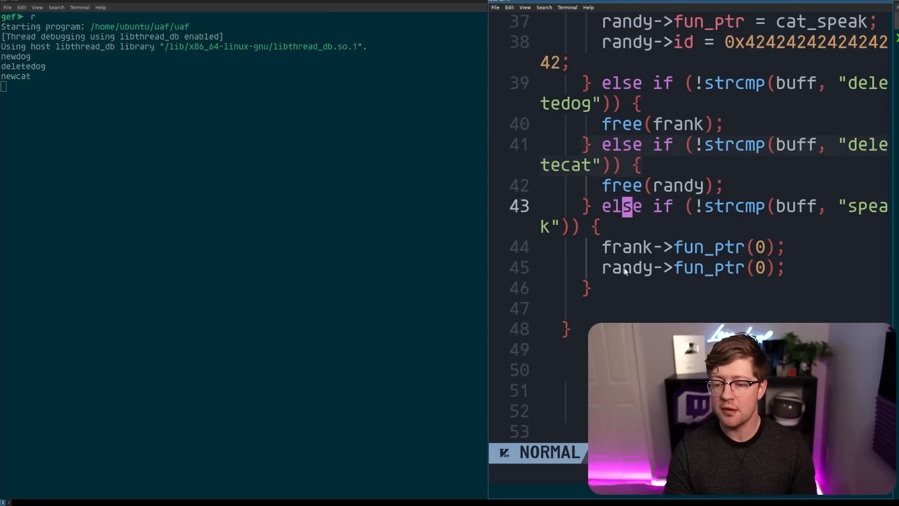
key(v)
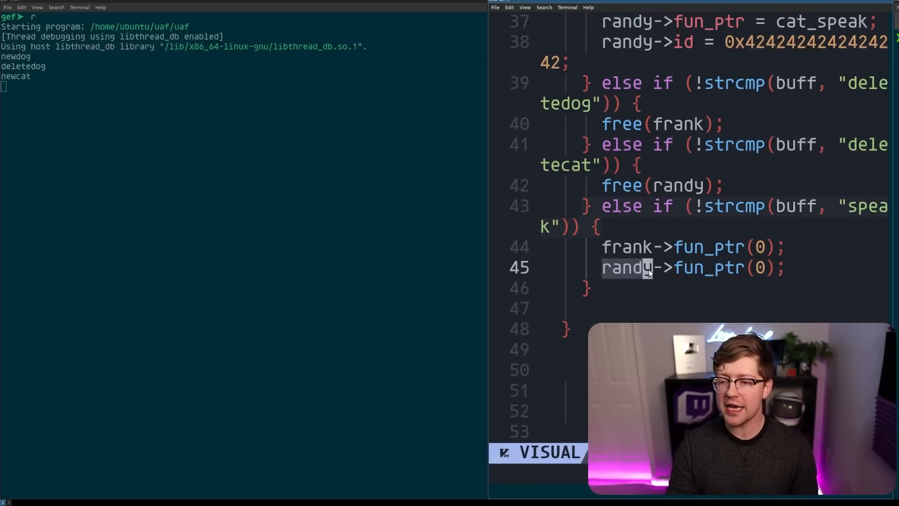
scroll(up, 3)
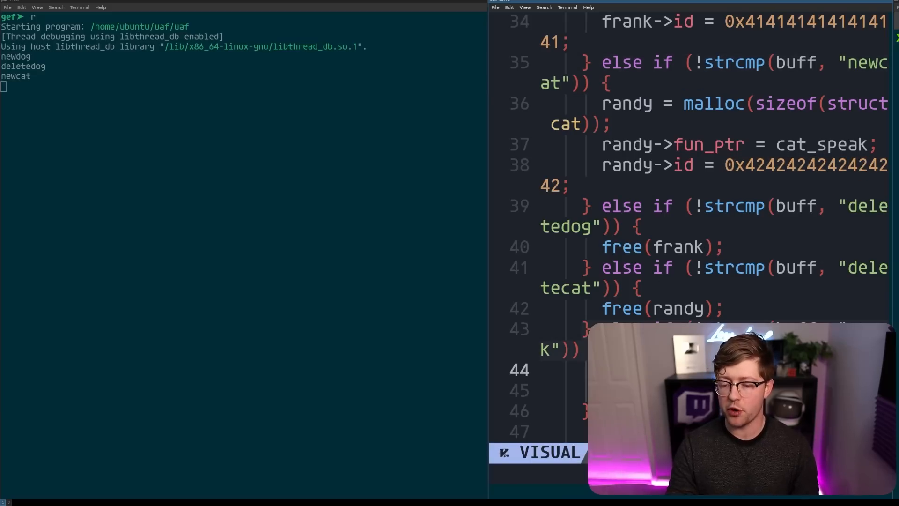
text(spea)
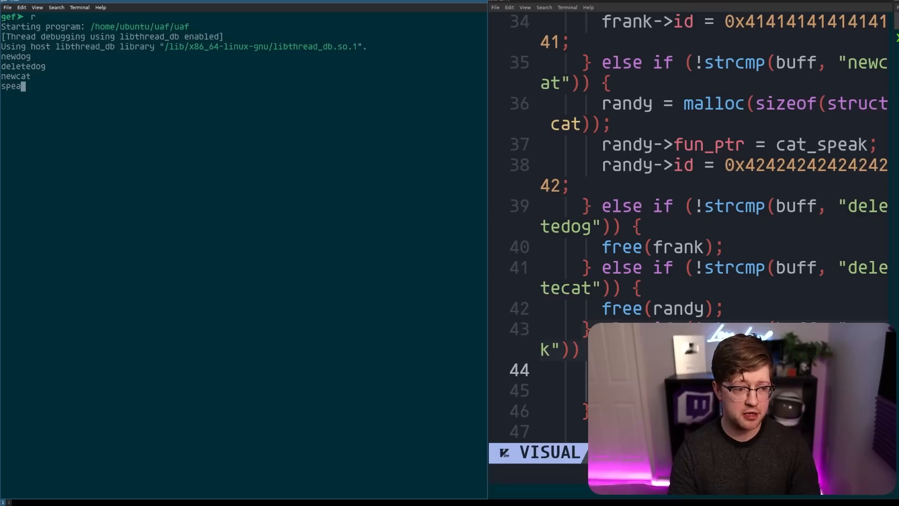
Send speak to crash uaf with SIGSEGV and highlight faulting address 0x542424242.
key(Return)
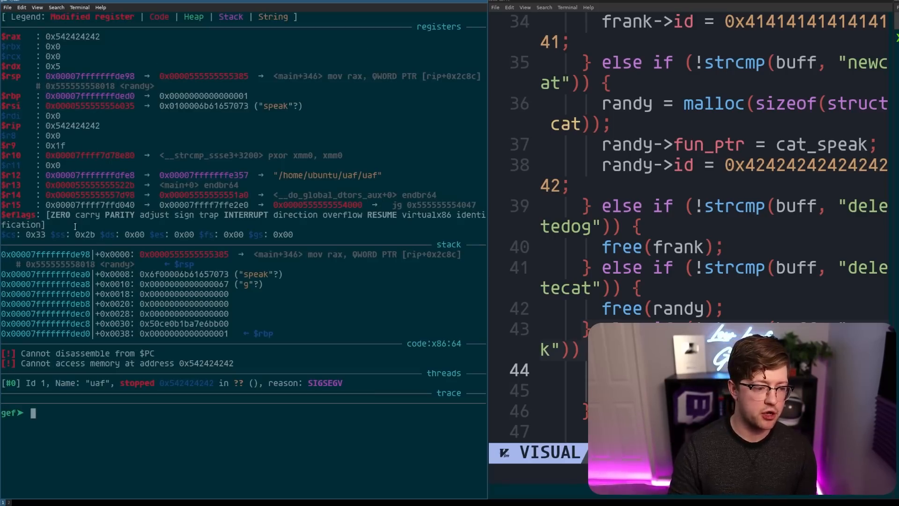
double_click(207, 363)
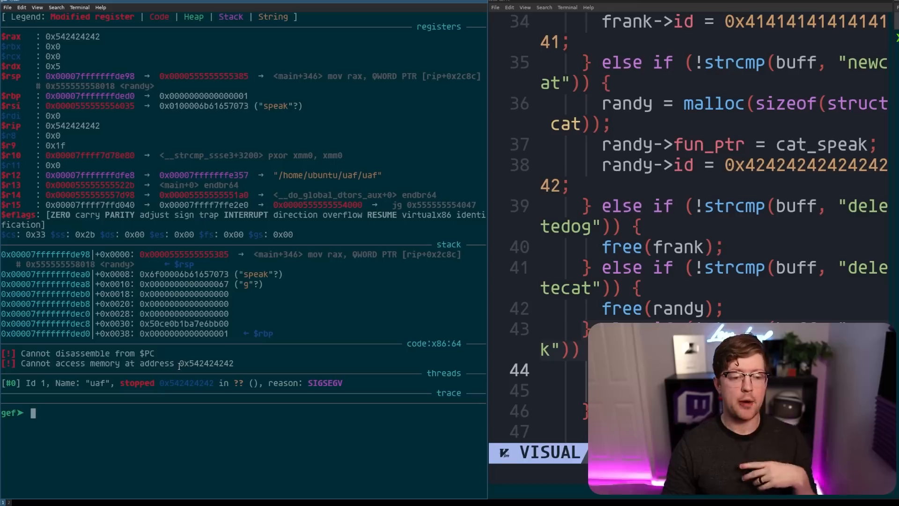
key(Escape)
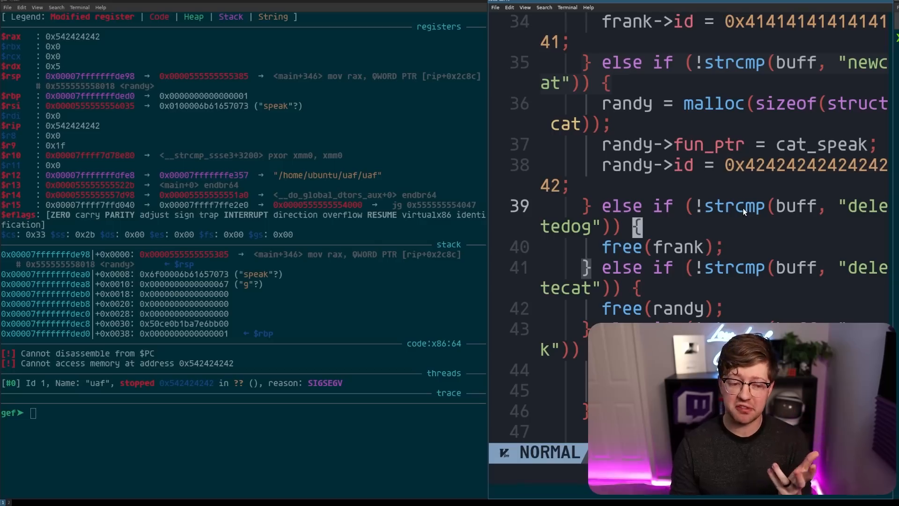
mouse_move(710, 309)
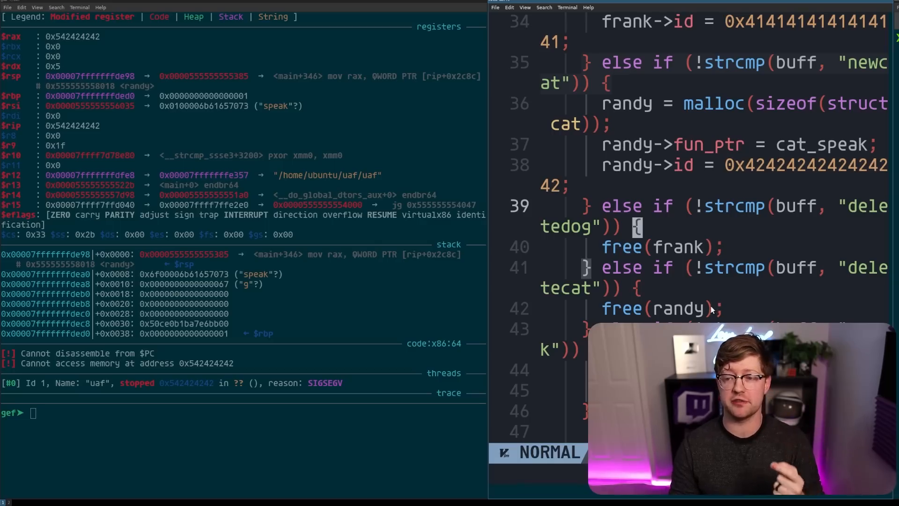
mouse_move(678, 225)
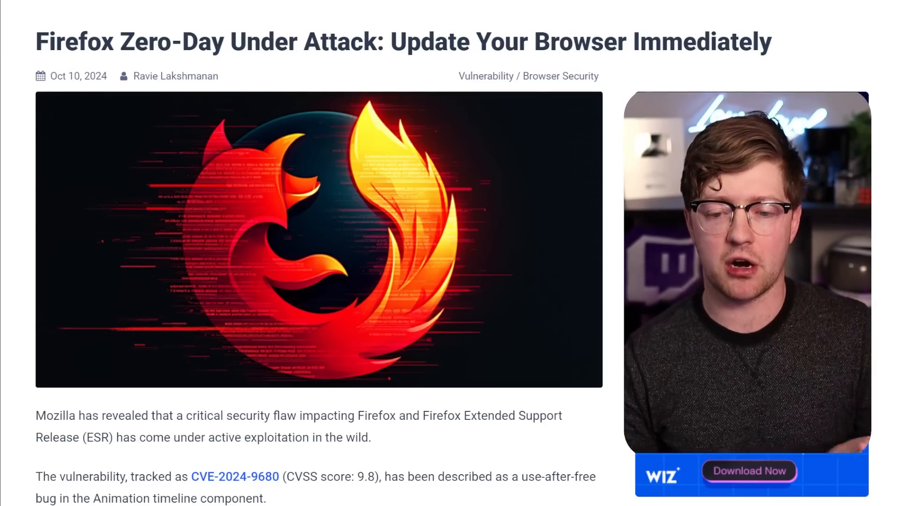
scroll(down, 3)
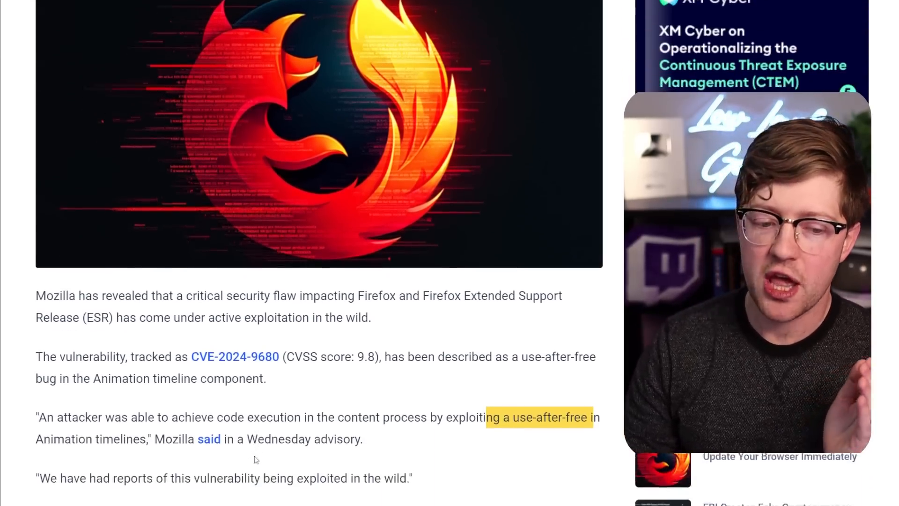
scroll(down, 3)
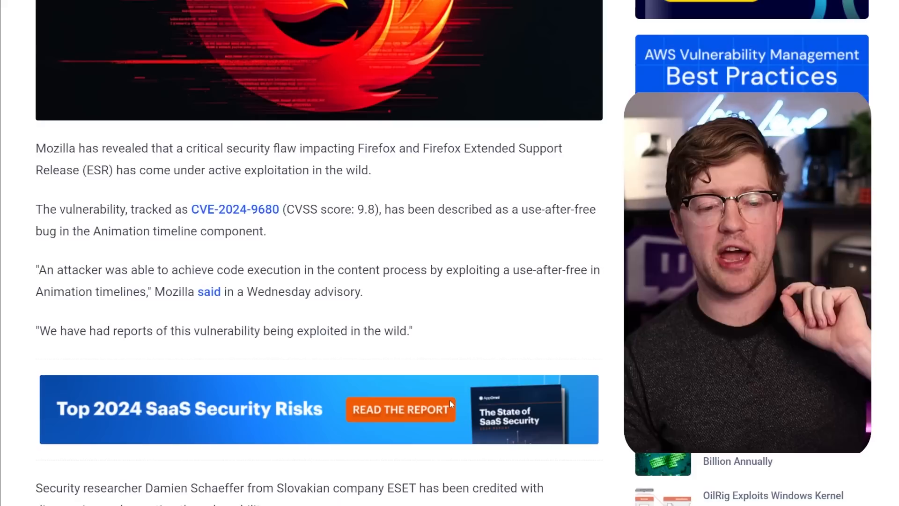
scroll(down, 3)
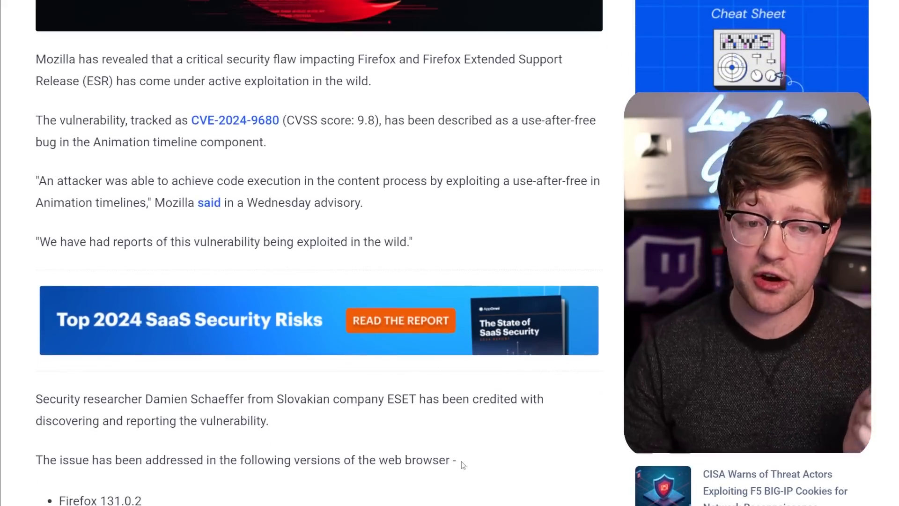
scroll(down, 3)
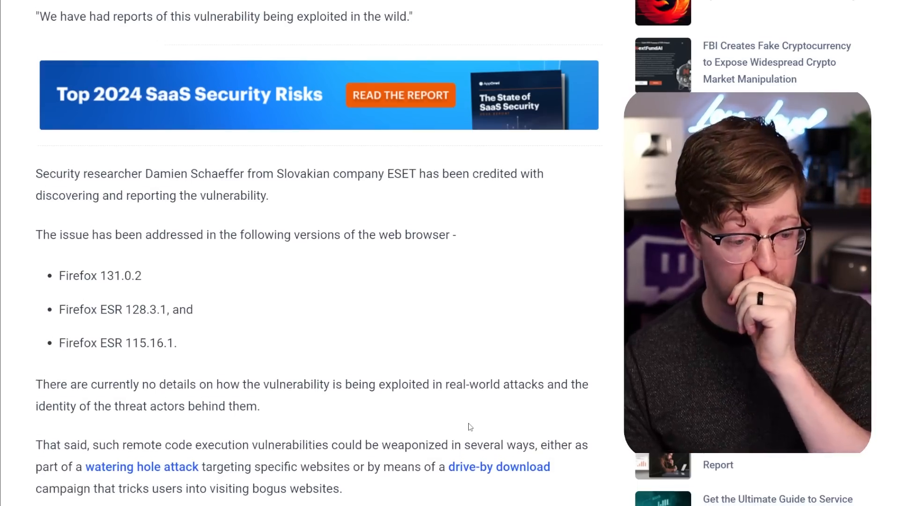
scroll(down, 3)
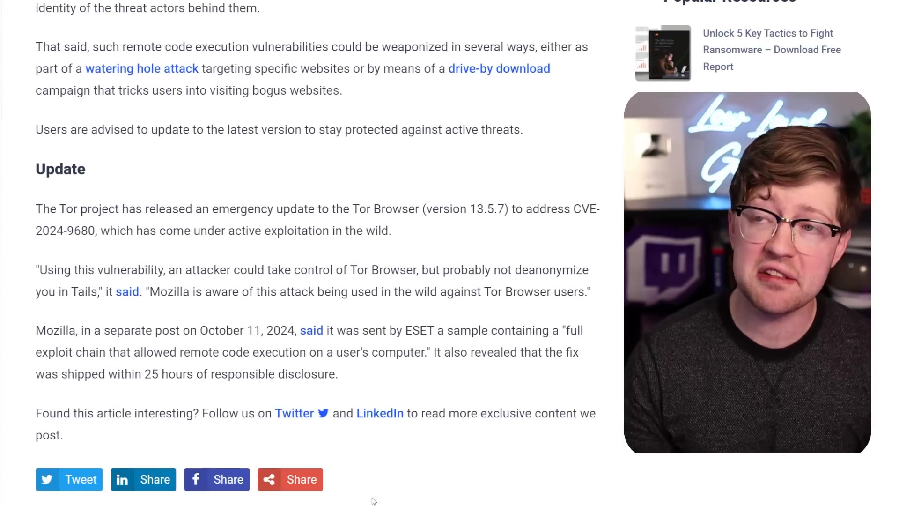